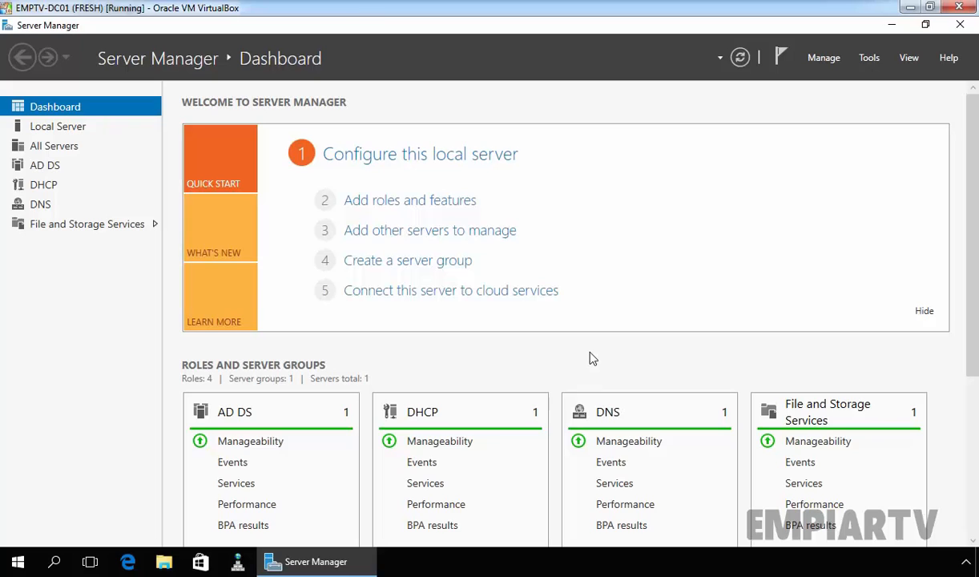
{"action": "mouse_move", "coordinate": [569, 323]}
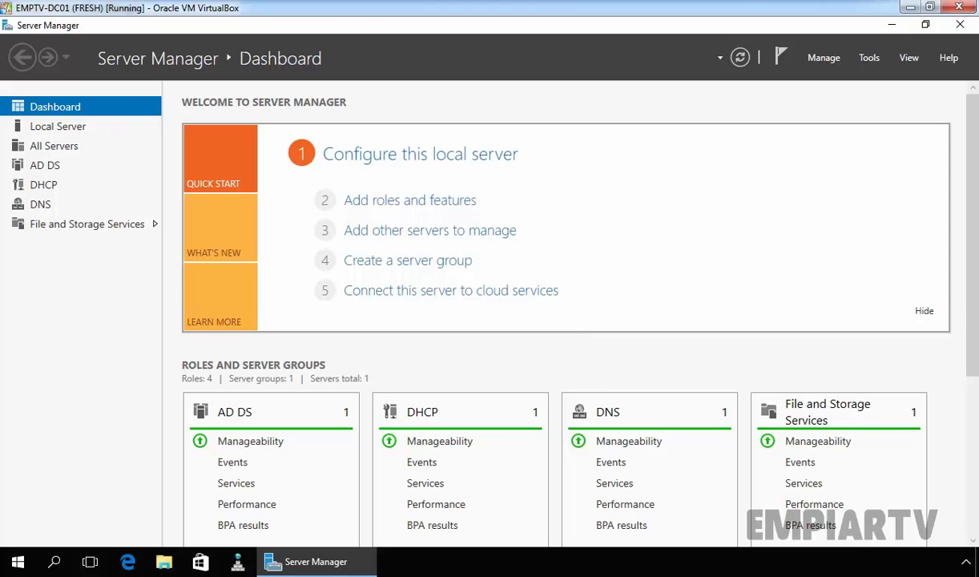
{"action": "mouse_move", "coordinate": [569, 323]}
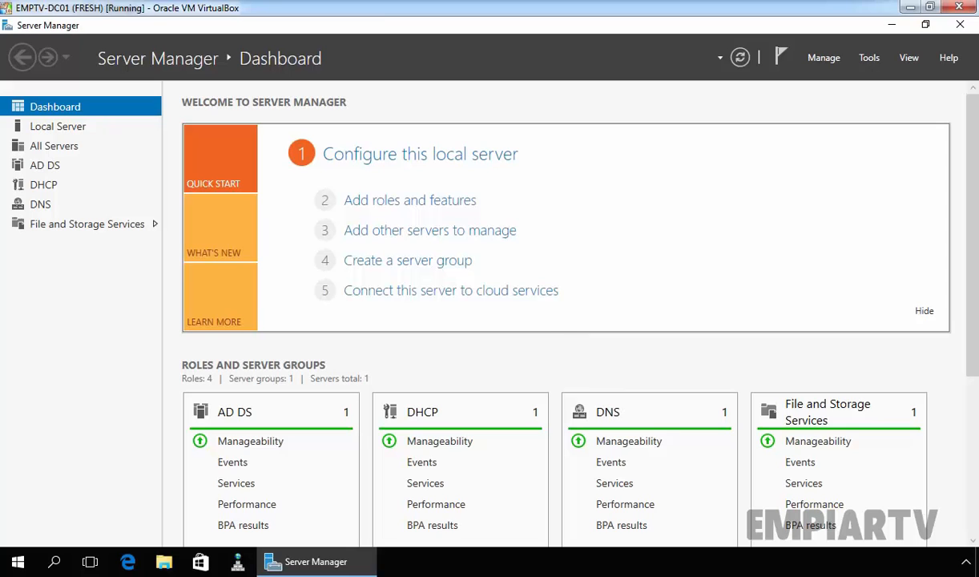
{"action": "mouse_move", "coordinate": [295, 70]}
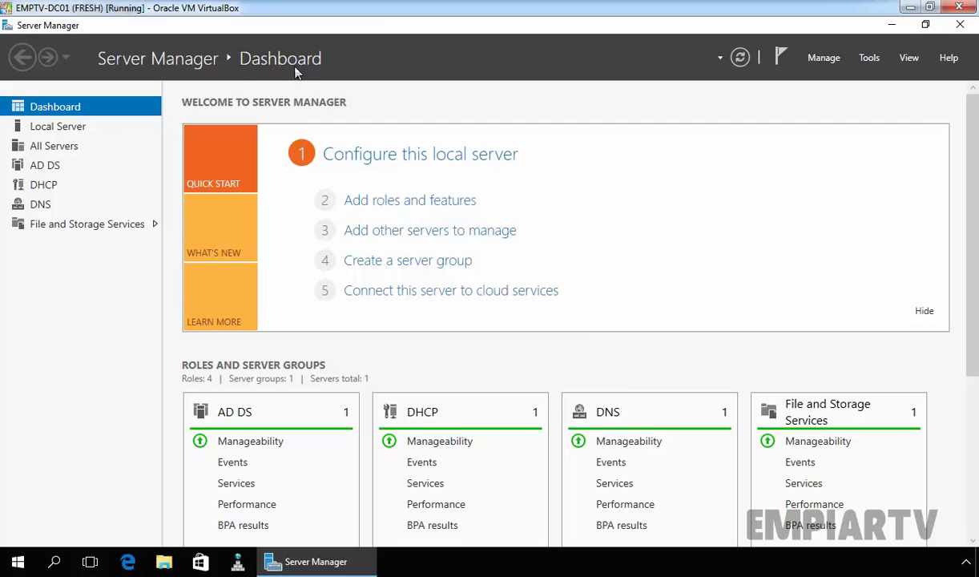
Start the Add Roles and Features wizard as a role-based installation and reach destination server selection.
{"action": "left_click", "coordinate": [410, 199]}
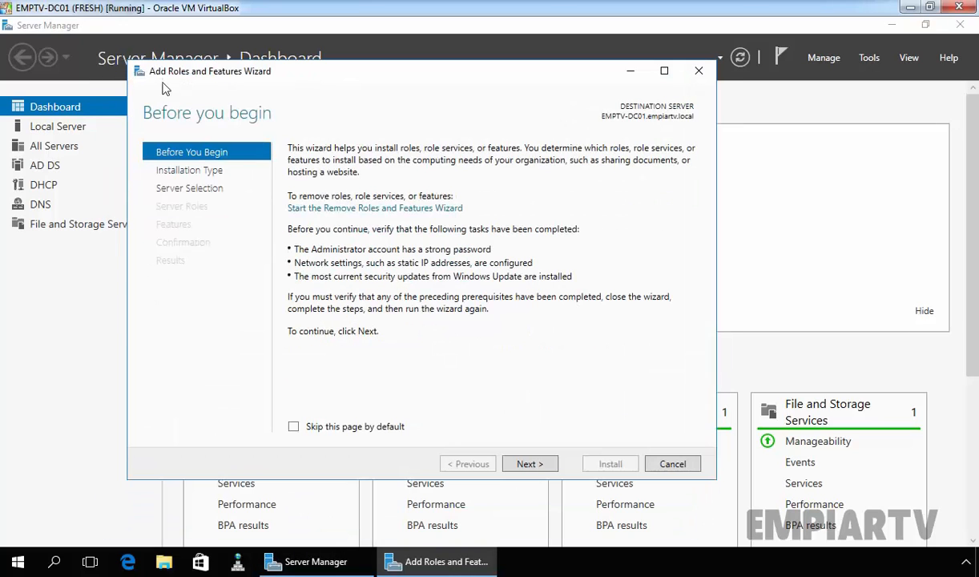
{"action": "mouse_move", "coordinate": [296, 136]}
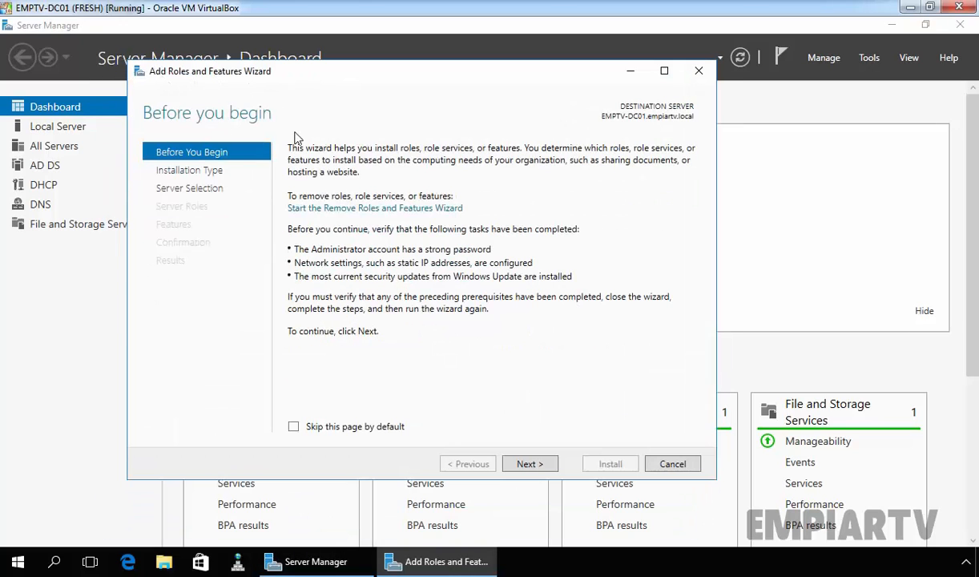
{"action": "left_click", "coordinate": [529, 463]}
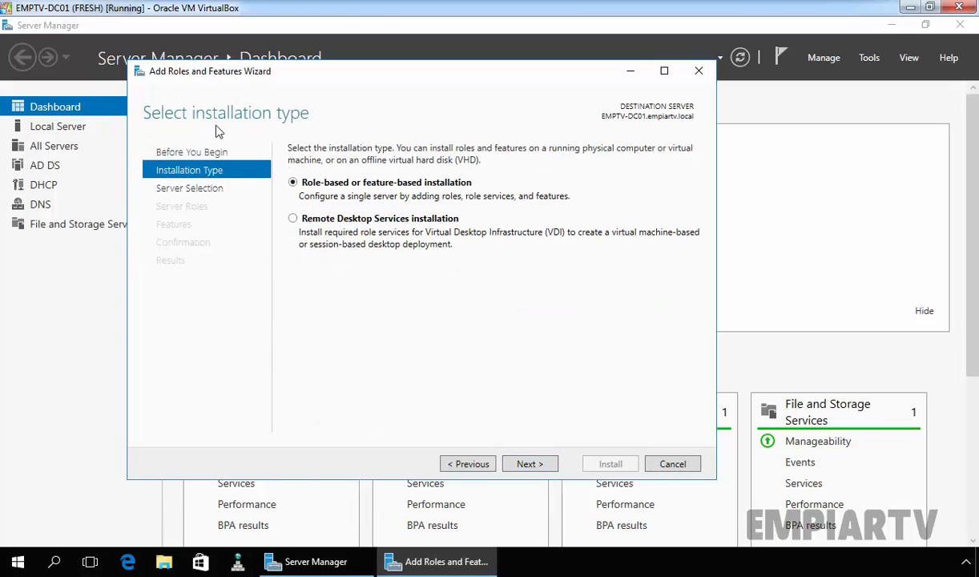
{"action": "mouse_move", "coordinate": [484, 189]}
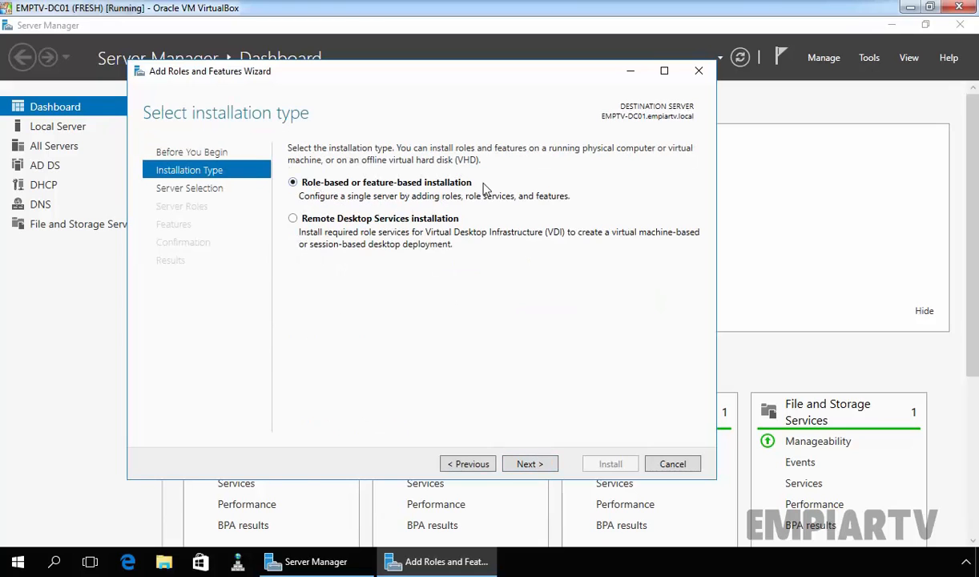
{"action": "left_click", "coordinate": [528, 463]}
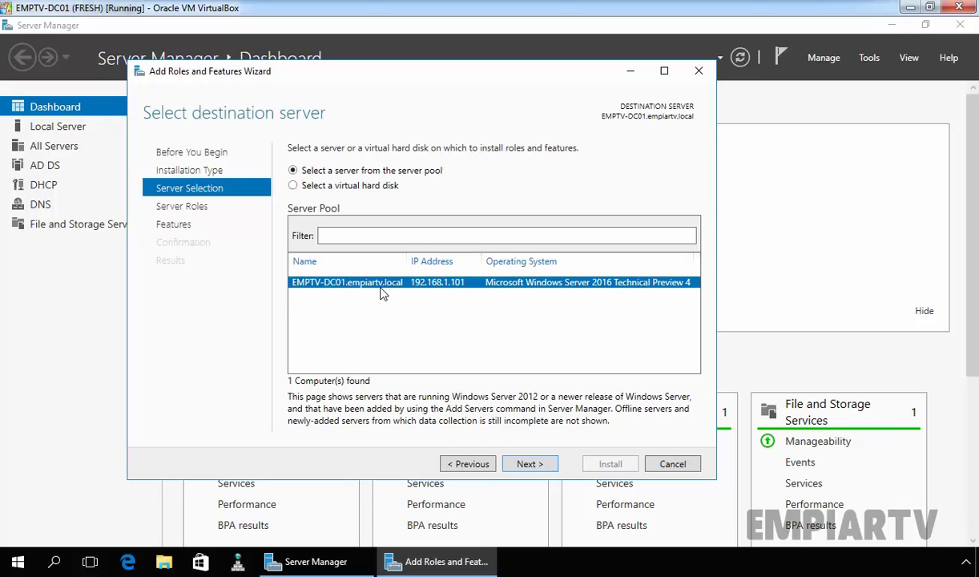
Select the local server, tick the Windows Deployment Services role with its management tools, and continue.
{"action": "left_click", "coordinate": [525, 463]}
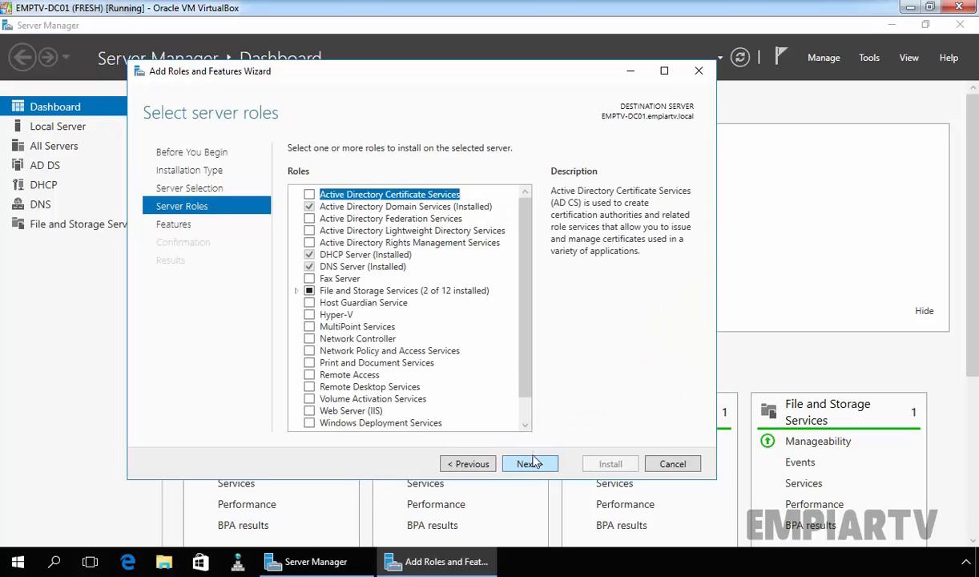
{"action": "mouse_move", "coordinate": [519, 262]}
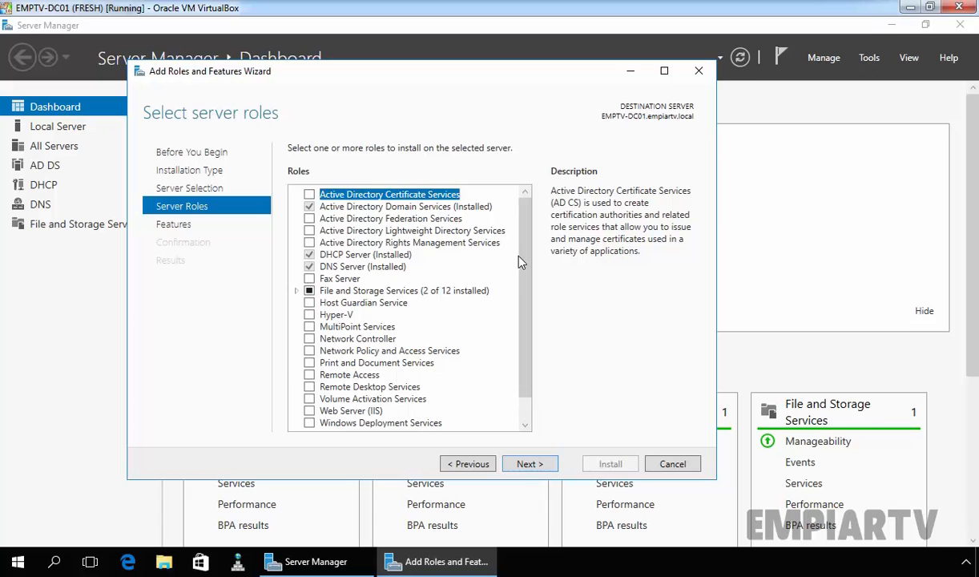
{"action": "left_click", "coordinate": [381, 420]}
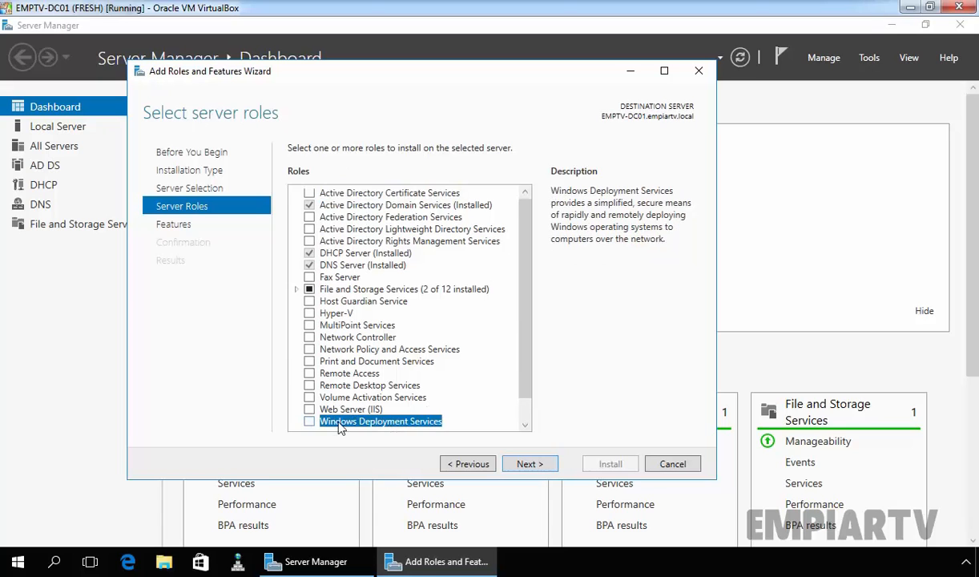
{"action": "left_click", "coordinate": [310, 420]}
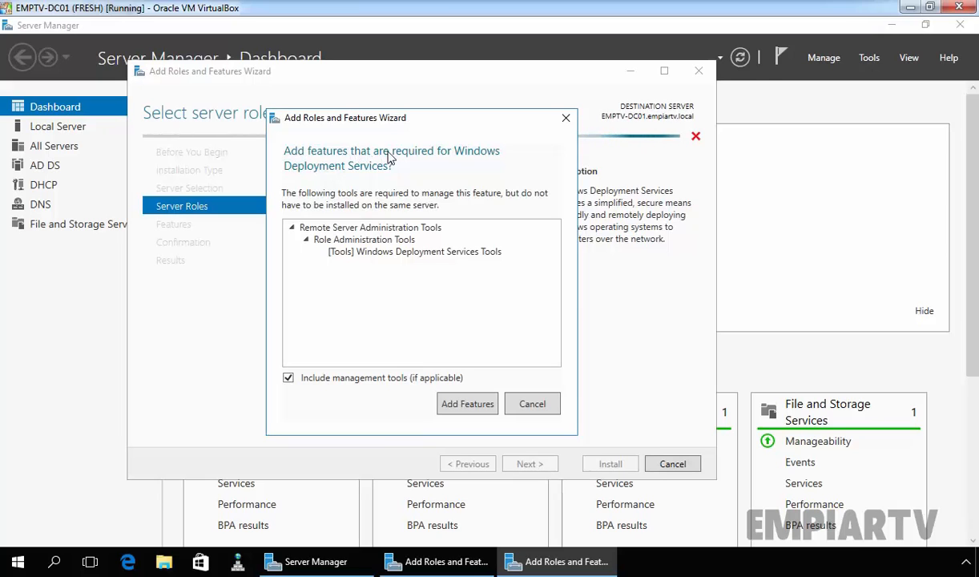
{"action": "mouse_move", "coordinate": [446, 157]}
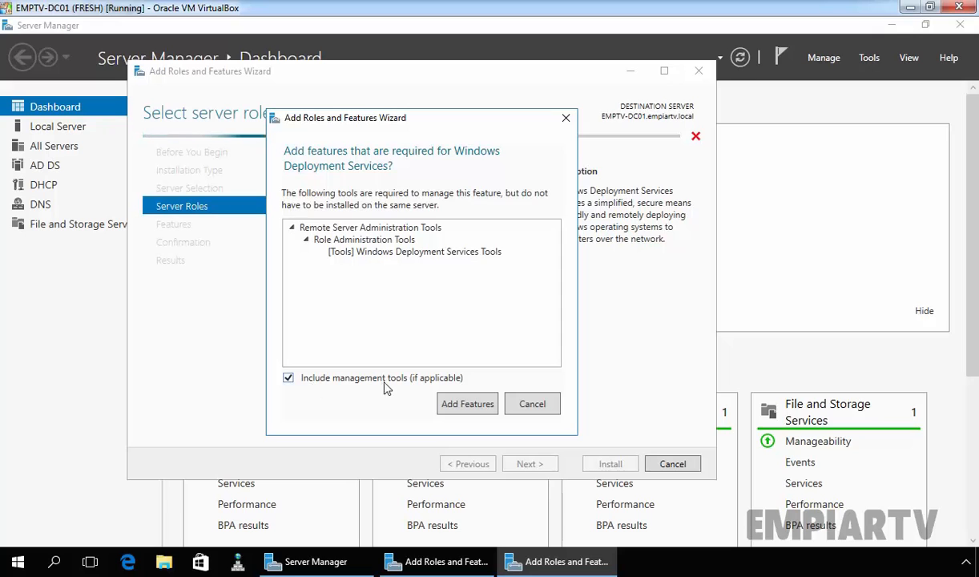
{"action": "left_click", "coordinate": [468, 404]}
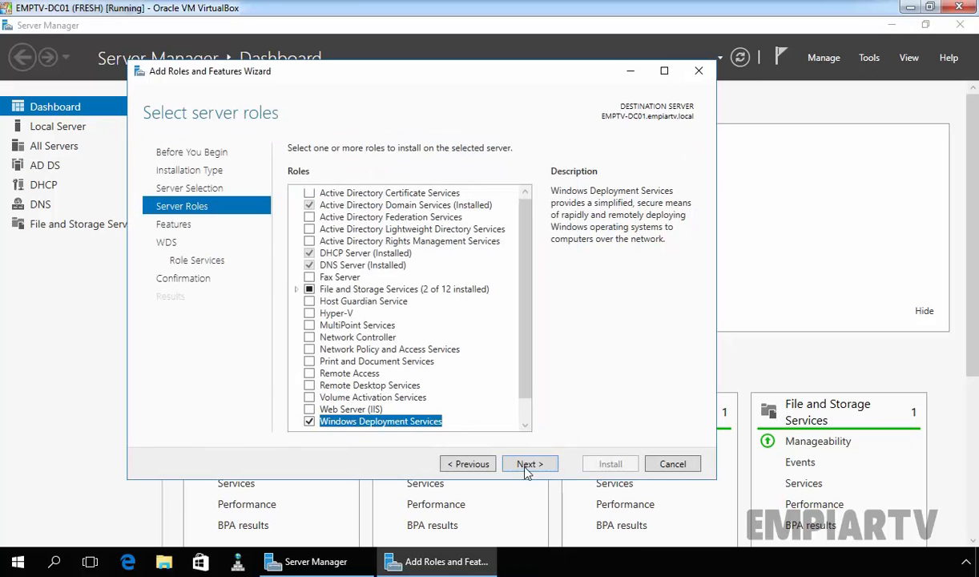
{"action": "left_click", "coordinate": [529, 463]}
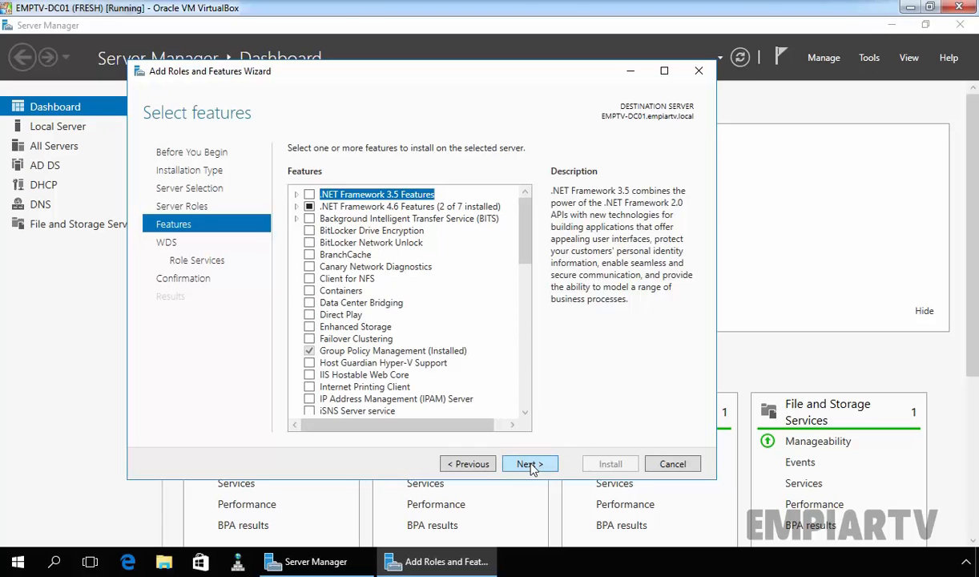
Skip extra features and reach the Windows Deployment Services information page.
{"action": "left_click", "coordinate": [529, 463]}
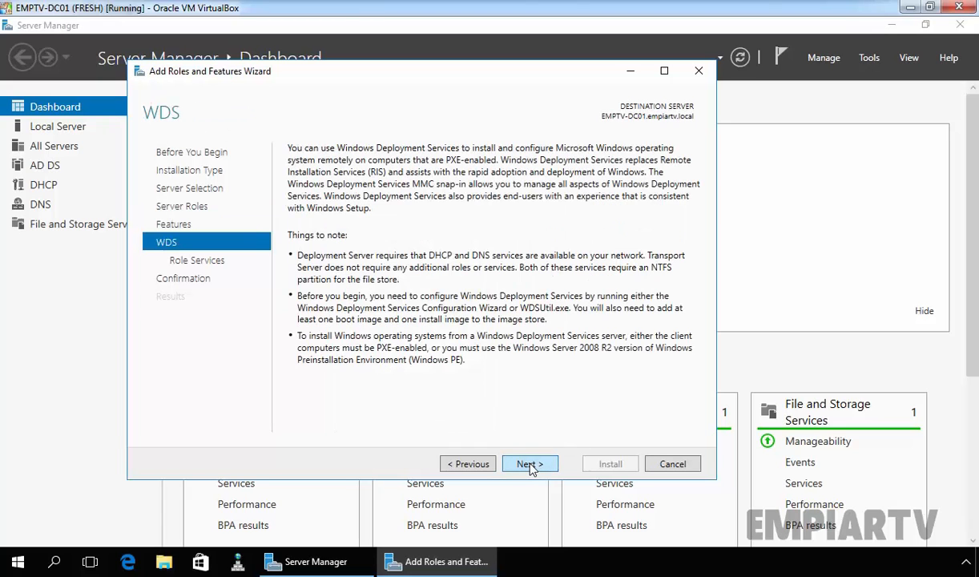
{"action": "mouse_move", "coordinate": [174, 128]}
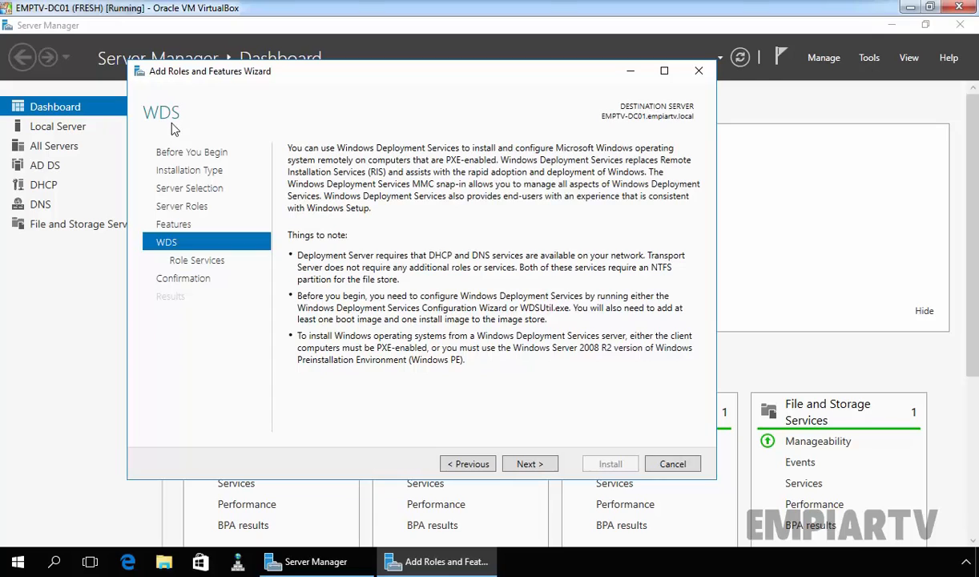
{"action": "mouse_move", "coordinate": [426, 269]}
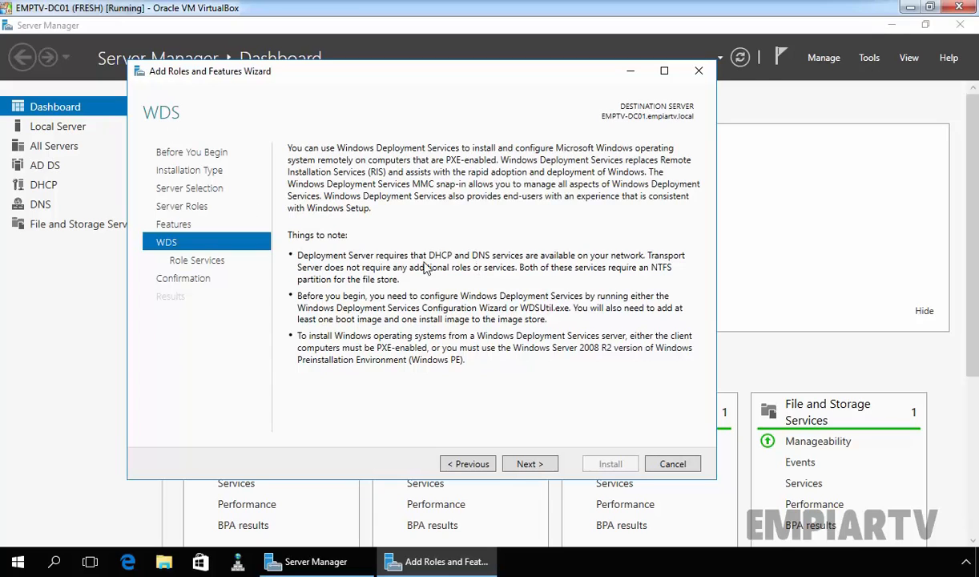
{"action": "mouse_move", "coordinate": [580, 276]}
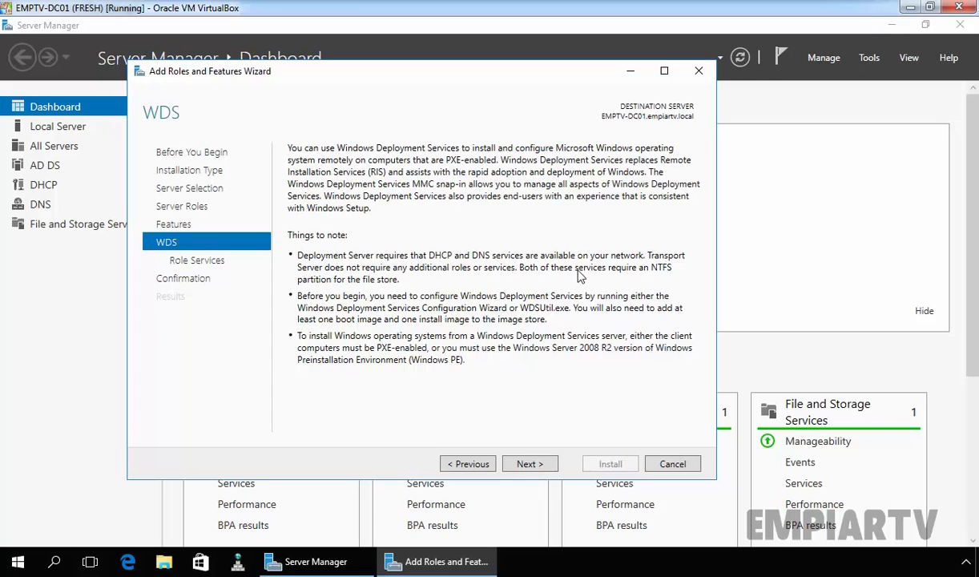
{"action": "mouse_move", "coordinate": [423, 308]}
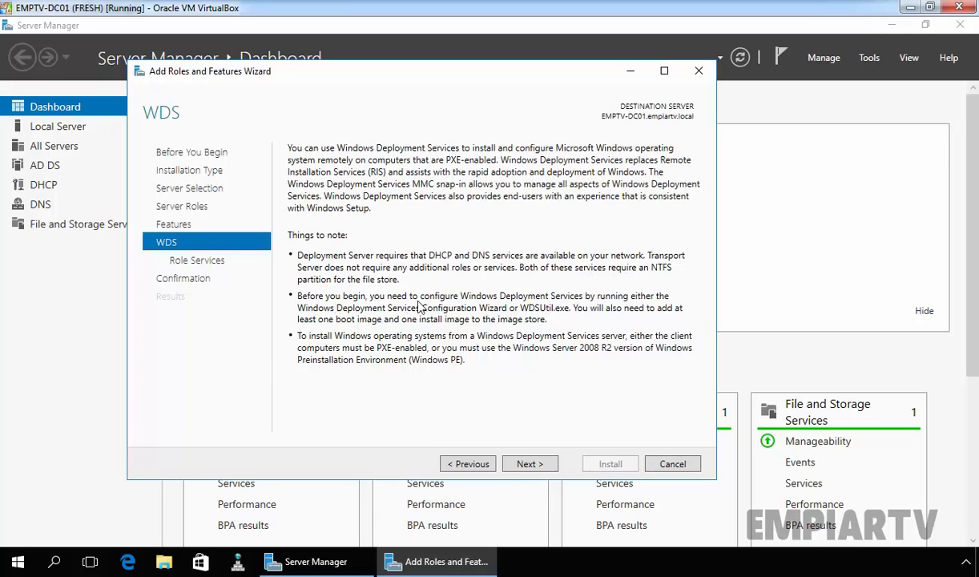
{"action": "mouse_move", "coordinate": [366, 314]}
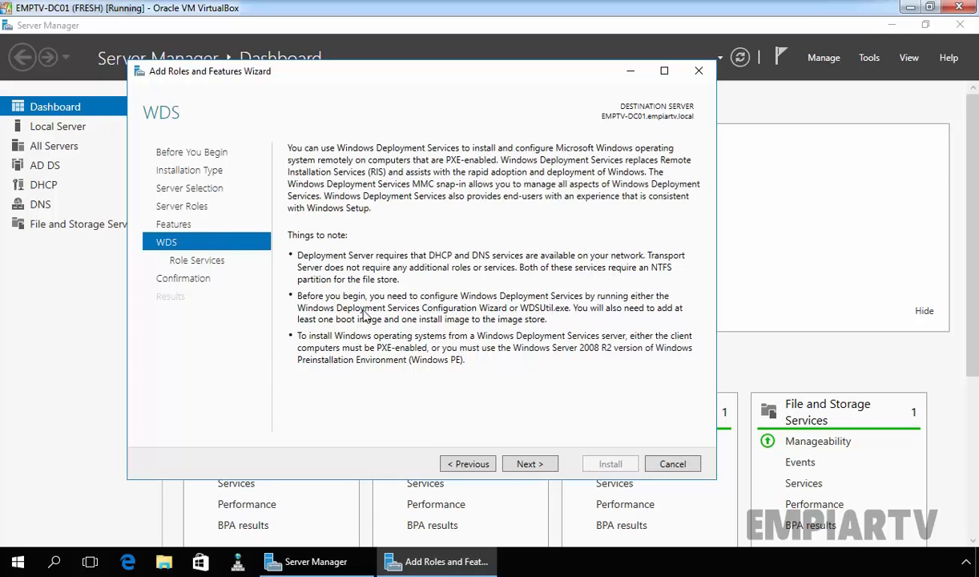
{"action": "mouse_move", "coordinate": [530, 314]}
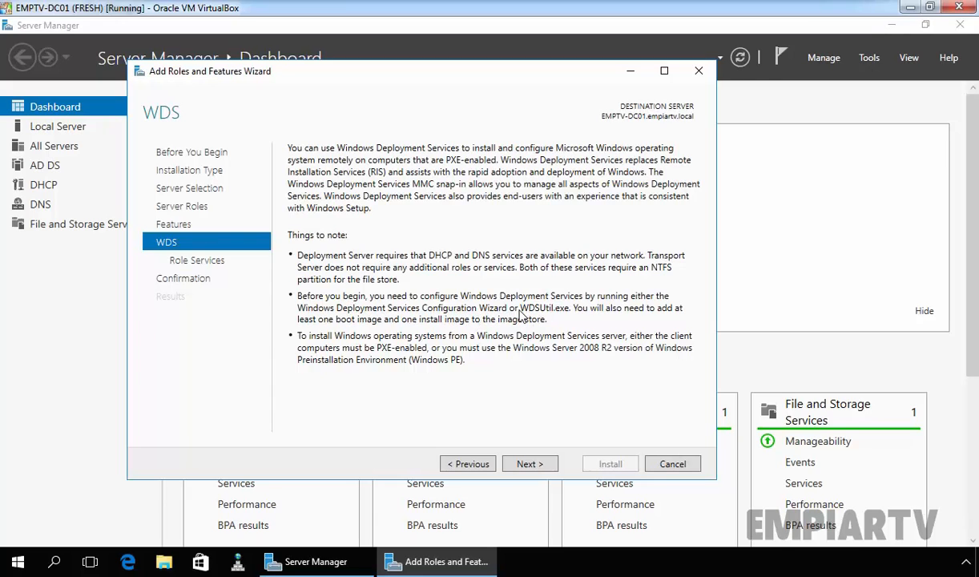
{"action": "mouse_move", "coordinate": [545, 345]}
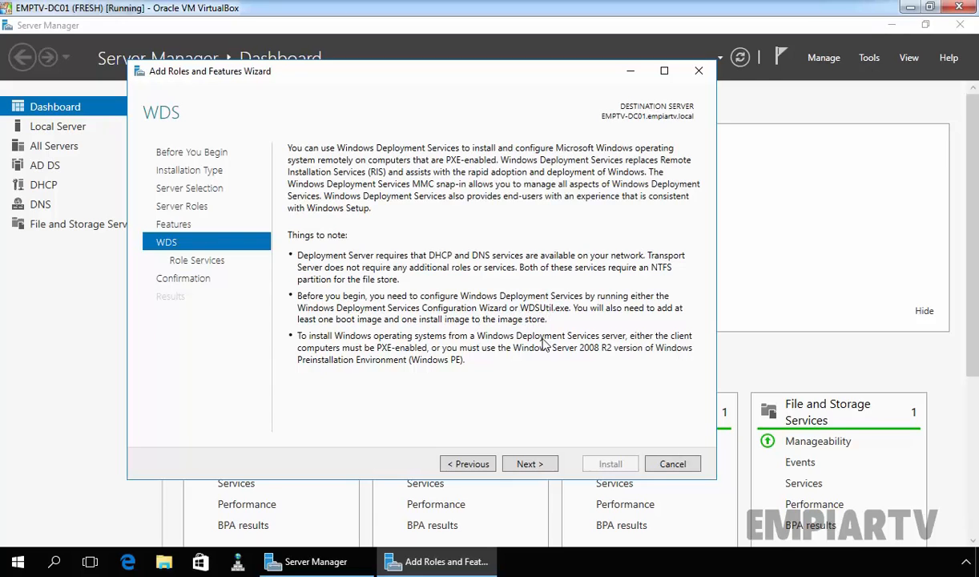
Keep Deployment and Transport Server role services, install the WDS role and close the wizard.
{"action": "left_click", "coordinate": [529, 463]}
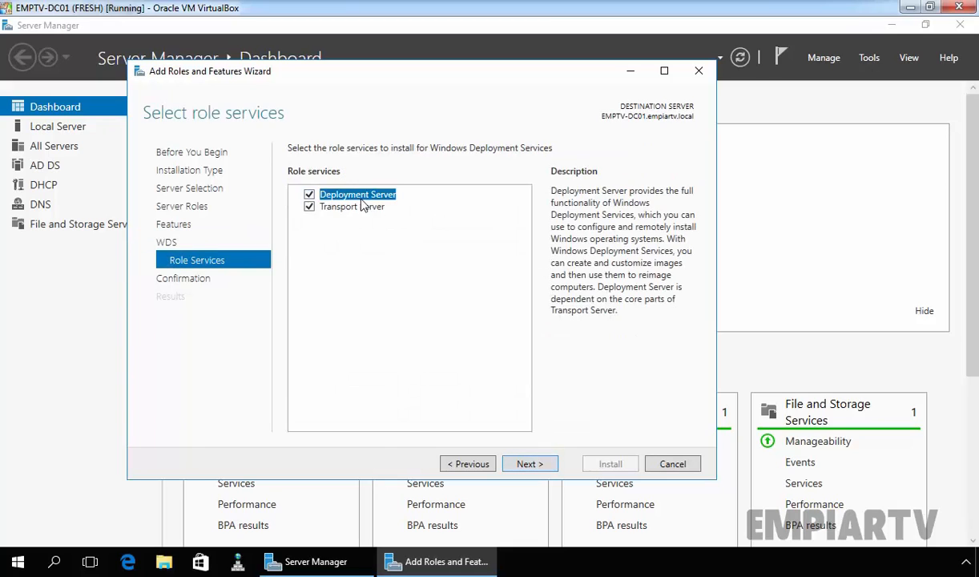
{"action": "left_click", "coordinate": [352, 205]}
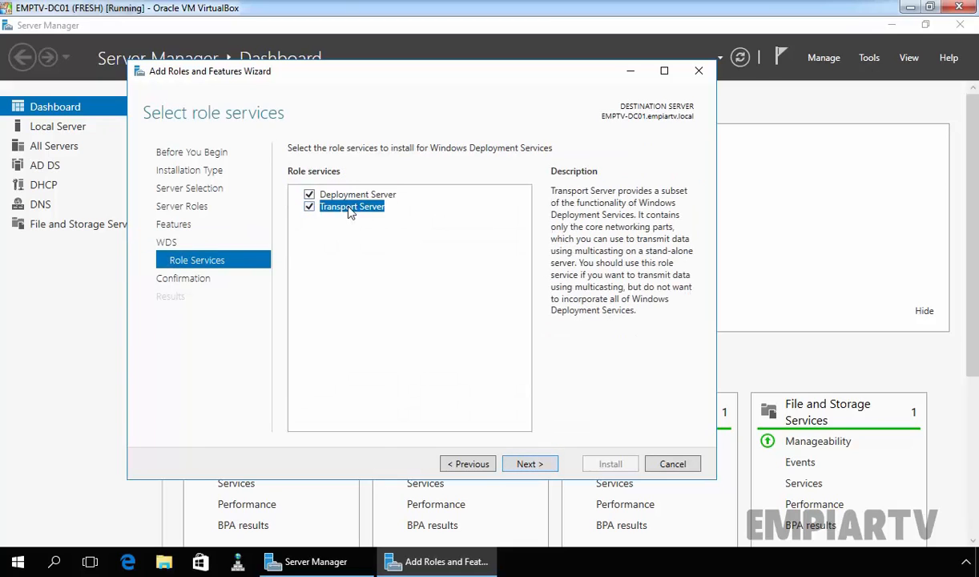
{"action": "left_click", "coordinate": [529, 463]}
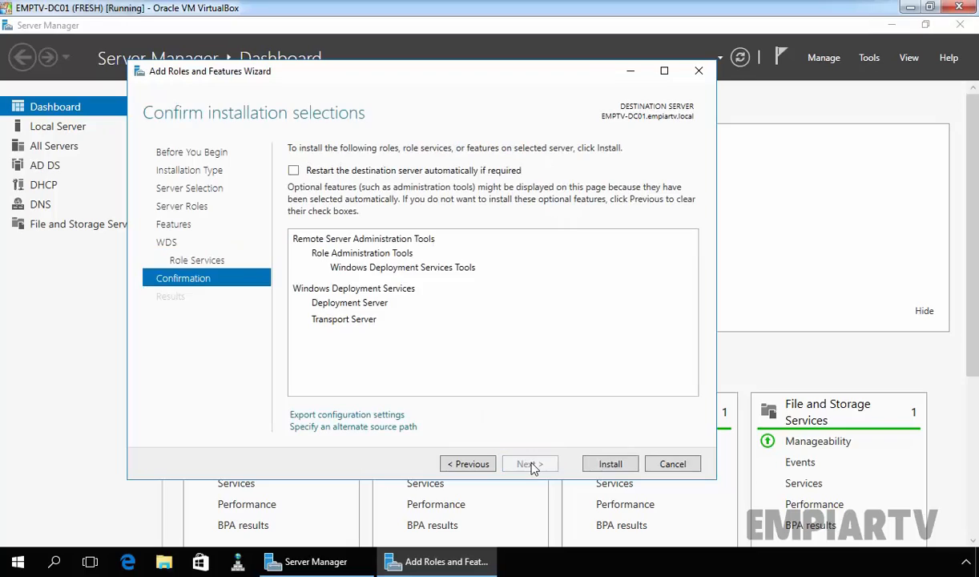
{"action": "left_click", "coordinate": [609, 463]}
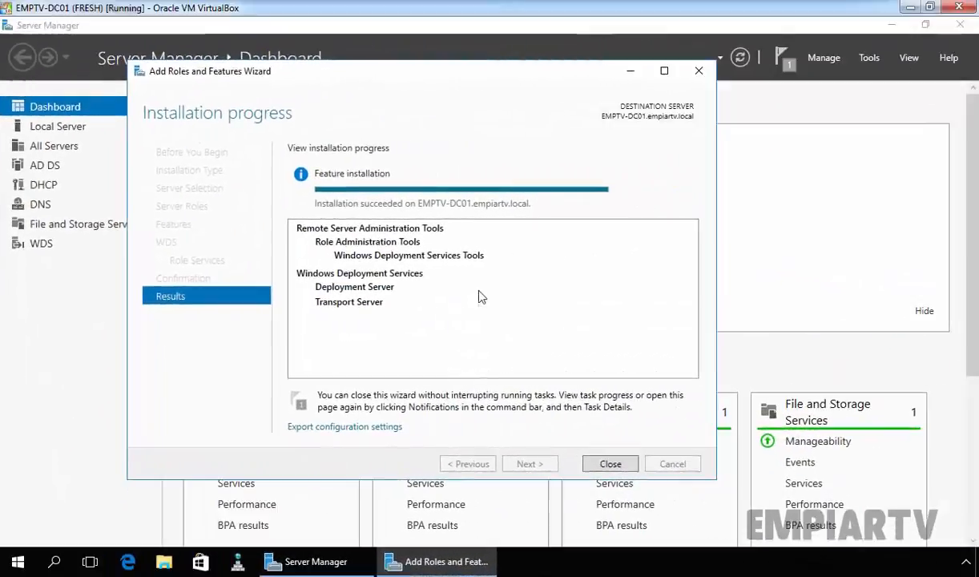
{"action": "mouse_move", "coordinate": [473, 227]}
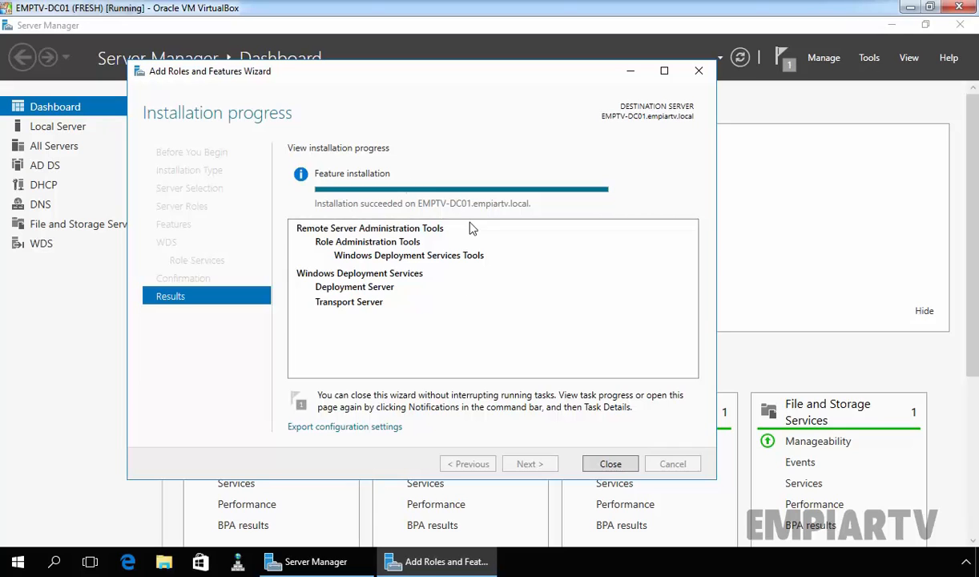
{"action": "left_click", "coordinate": [609, 463]}
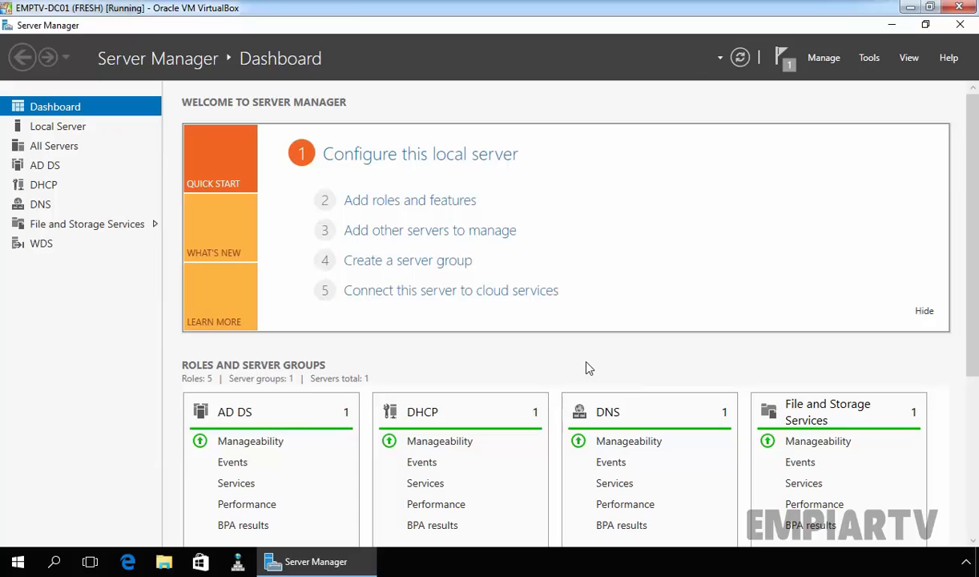
Launch the Windows Deployment Services console from the Server Manager Tools menu.
{"action": "left_click", "coordinate": [869, 57]}
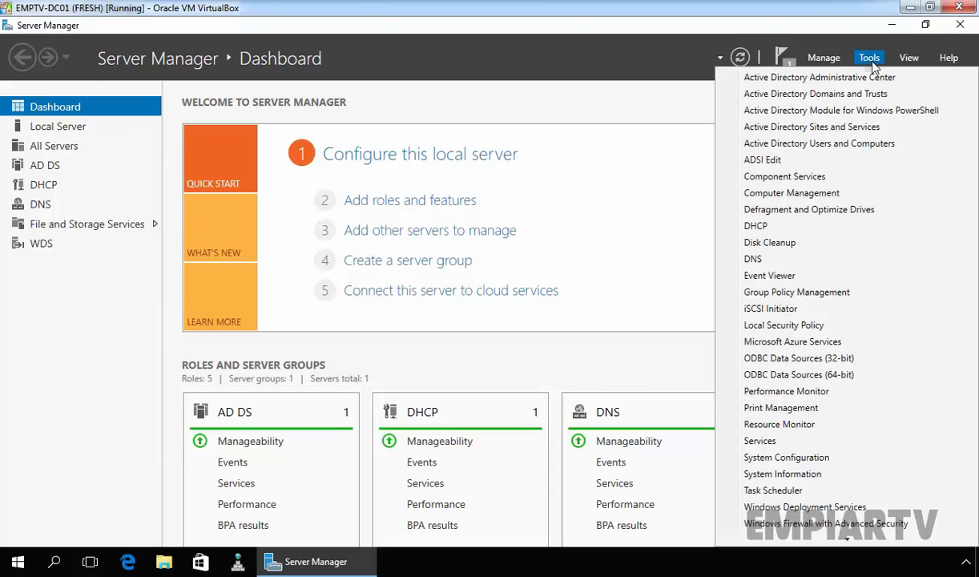
{"action": "mouse_move", "coordinate": [804, 507]}
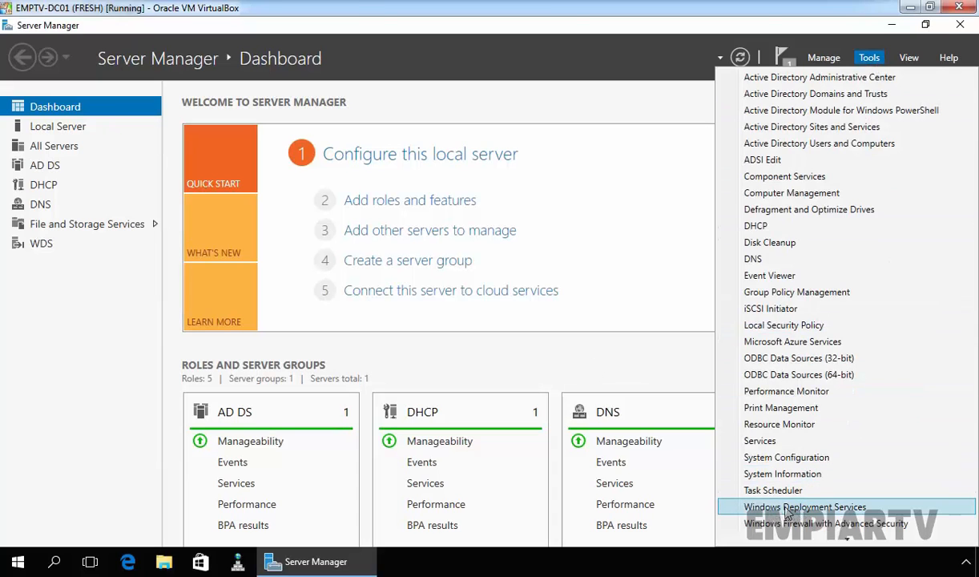
{"action": "left_click", "coordinate": [805, 507]}
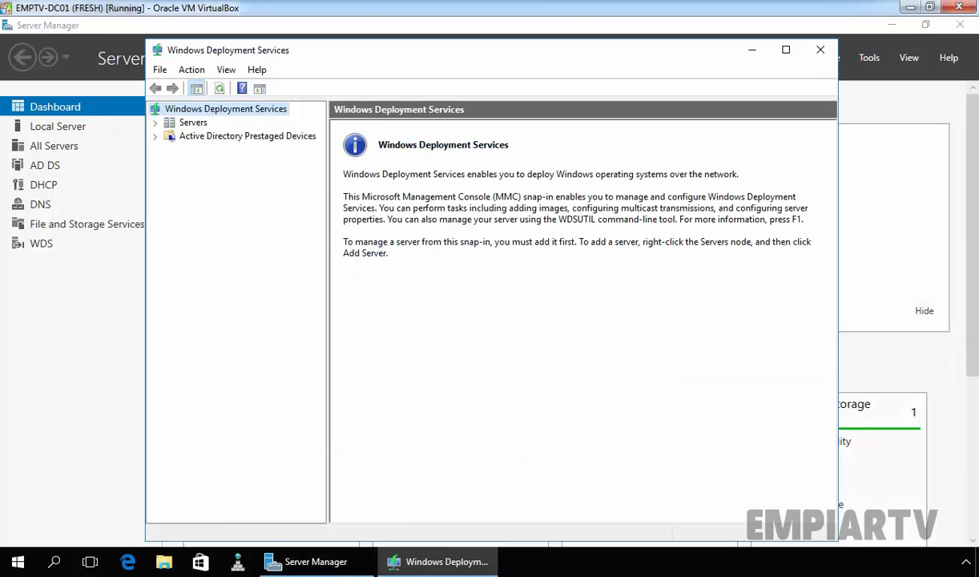
Maximise the WDS console, then show the drives on This PC in File Explorer with CD Drive (D:) selected.
{"action": "left_click", "coordinate": [786, 50]}
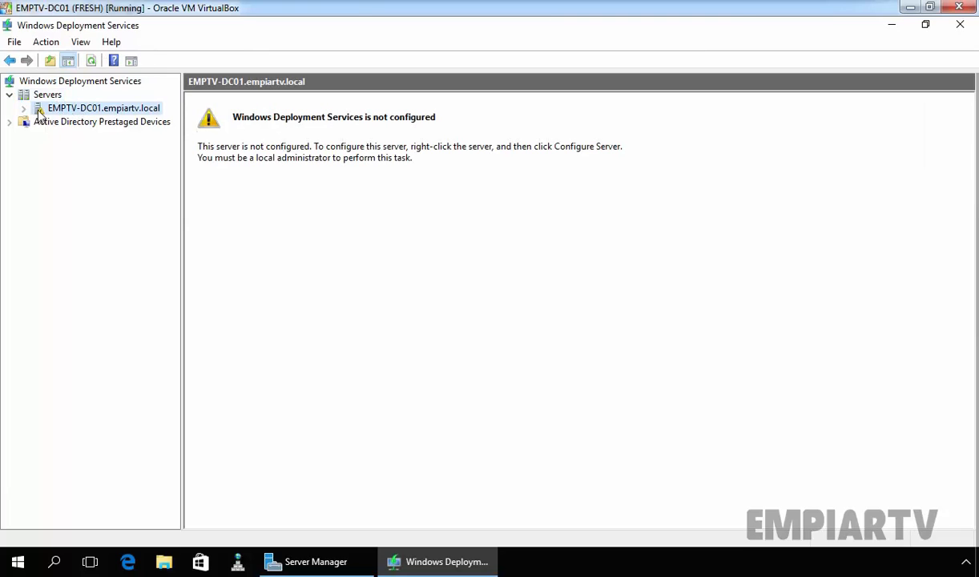
{"action": "mouse_move", "coordinate": [288, 128]}
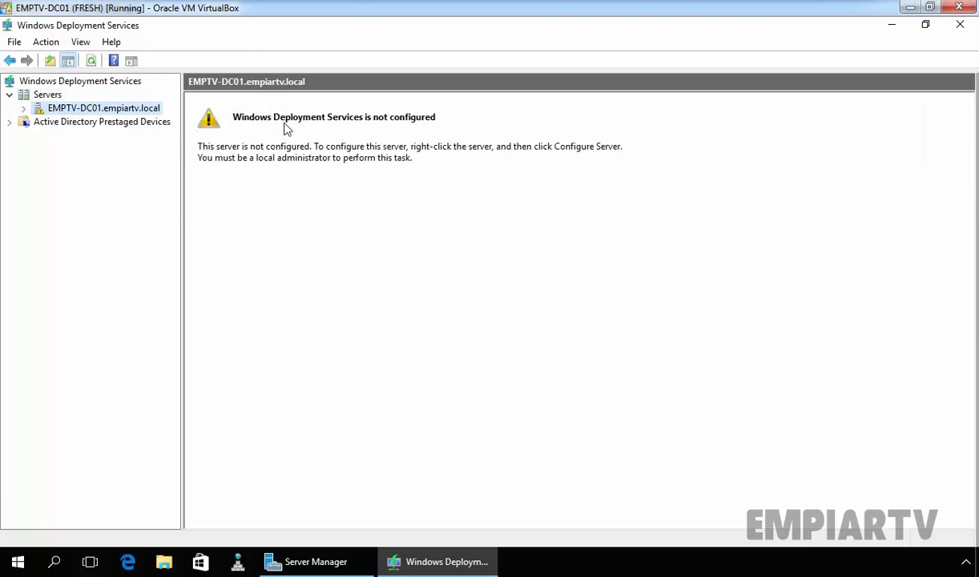
{"action": "mouse_move", "coordinate": [223, 159]}
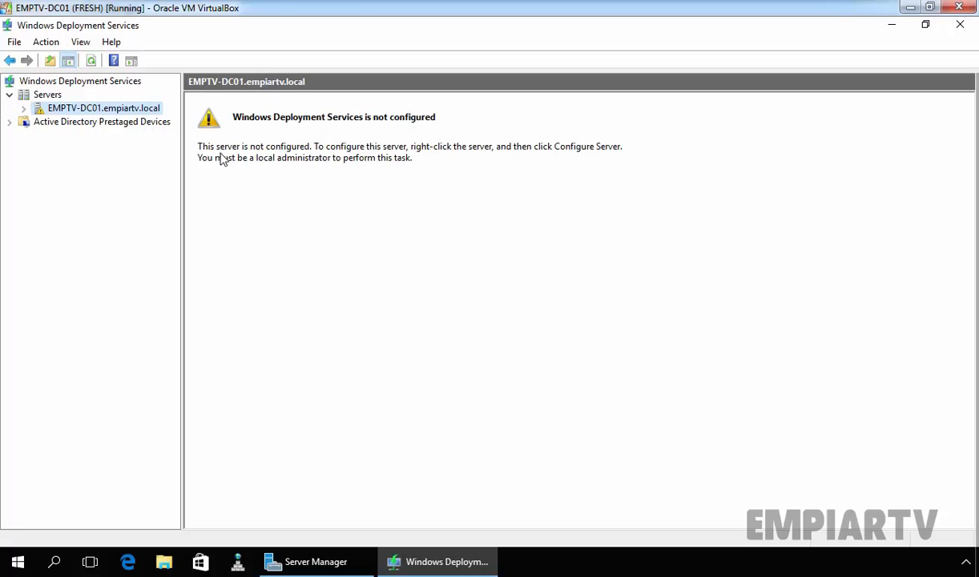
{"action": "mouse_move", "coordinate": [580, 155]}
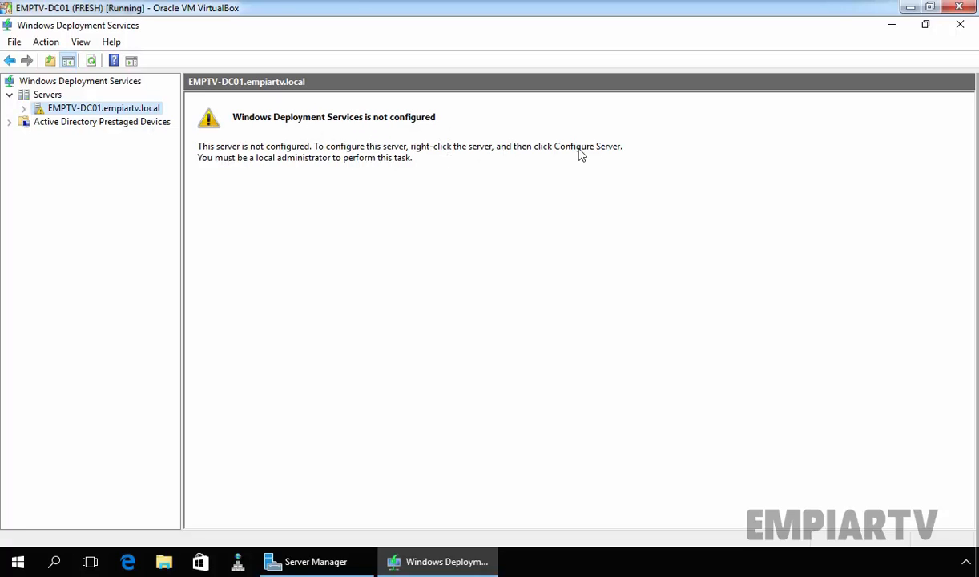
{"action": "mouse_move", "coordinate": [249, 163]}
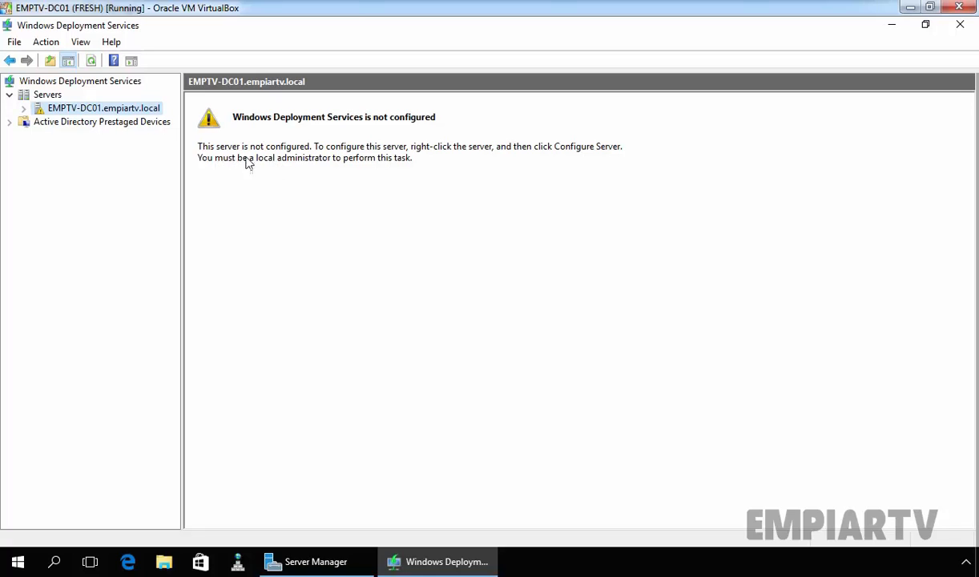
{"action": "mouse_move", "coordinate": [365, 170]}
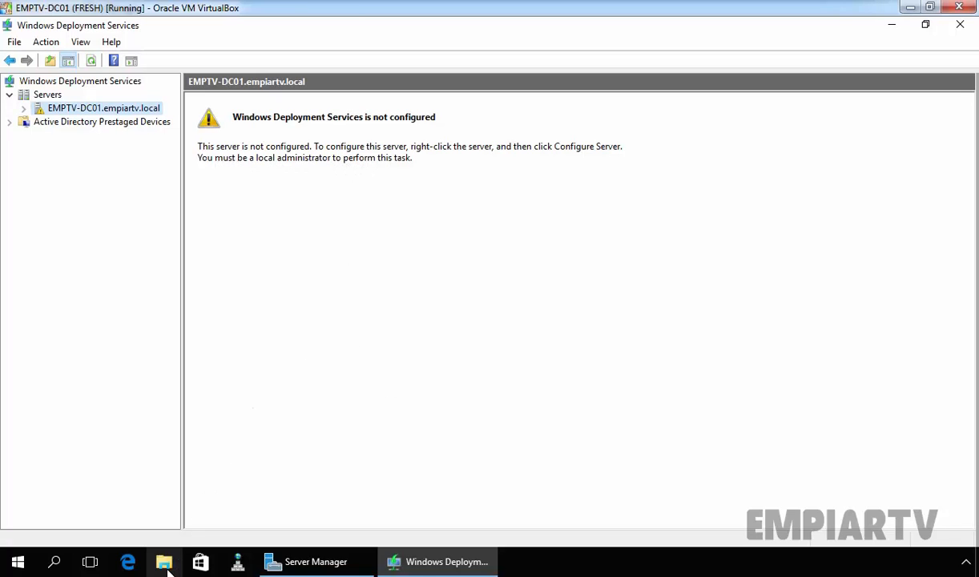
{"action": "left_click", "coordinate": [163, 560]}
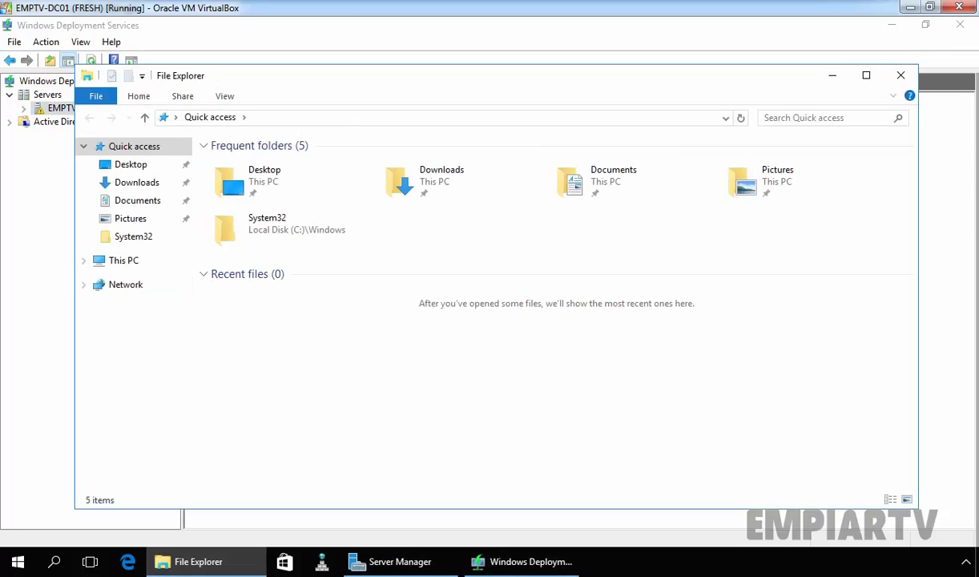
{"action": "left_click", "coordinate": [123, 259]}
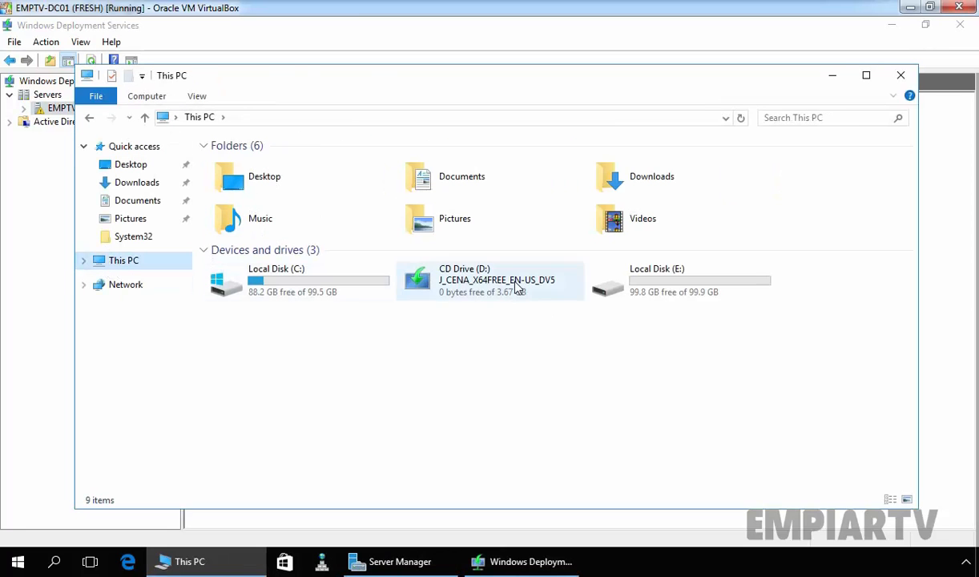
{"action": "left_click", "coordinate": [497, 279]}
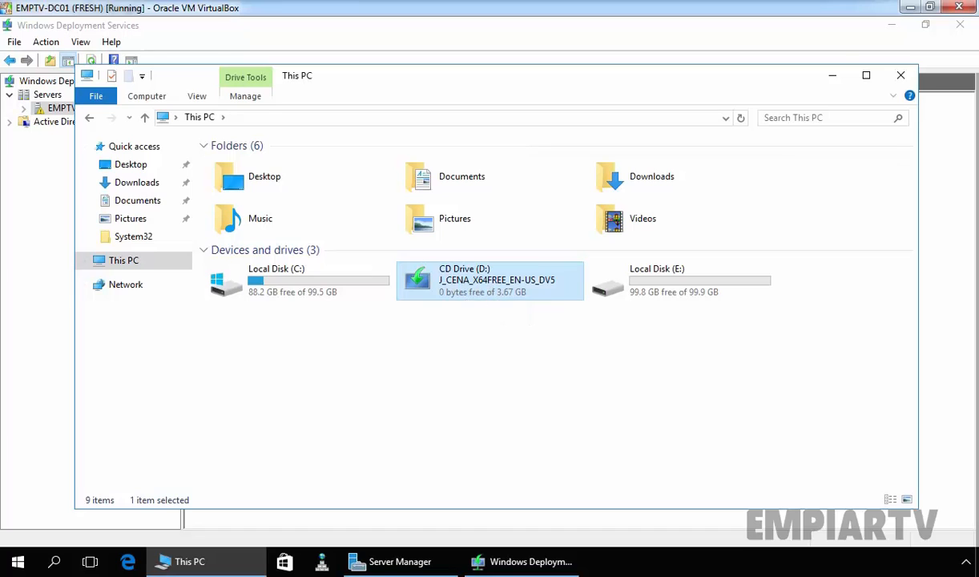
Run Configure Server on the deployment server, keeping Active Directory integration, up to the remote installation folder step.
{"action": "right_click", "coordinate": [73, 108]}
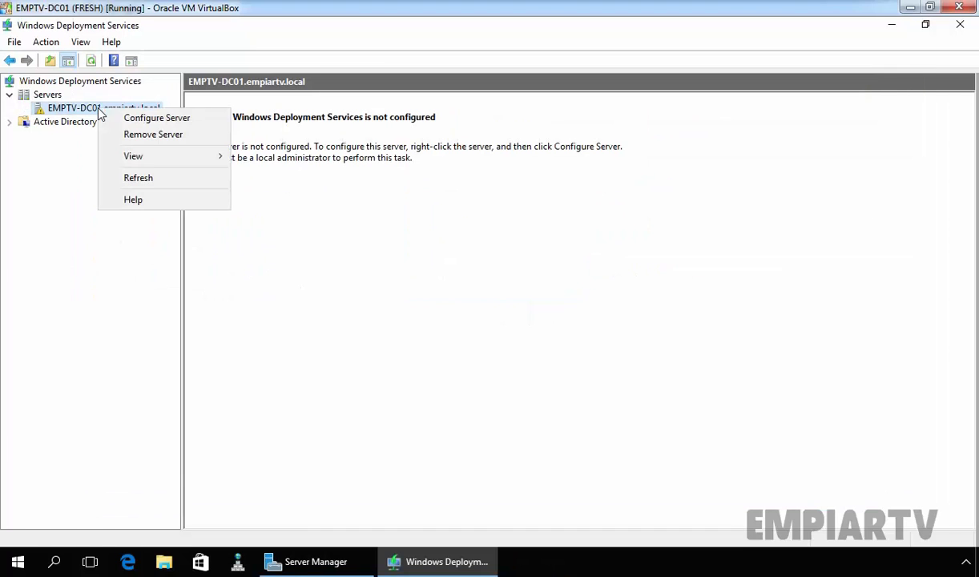
{"action": "left_click", "coordinate": [157, 118]}
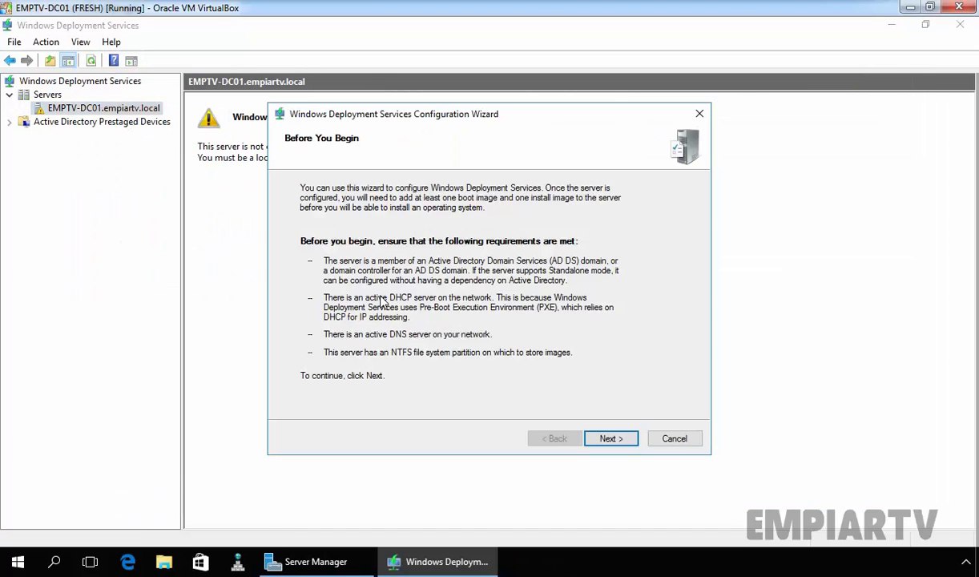
{"action": "mouse_move", "coordinate": [333, 247]}
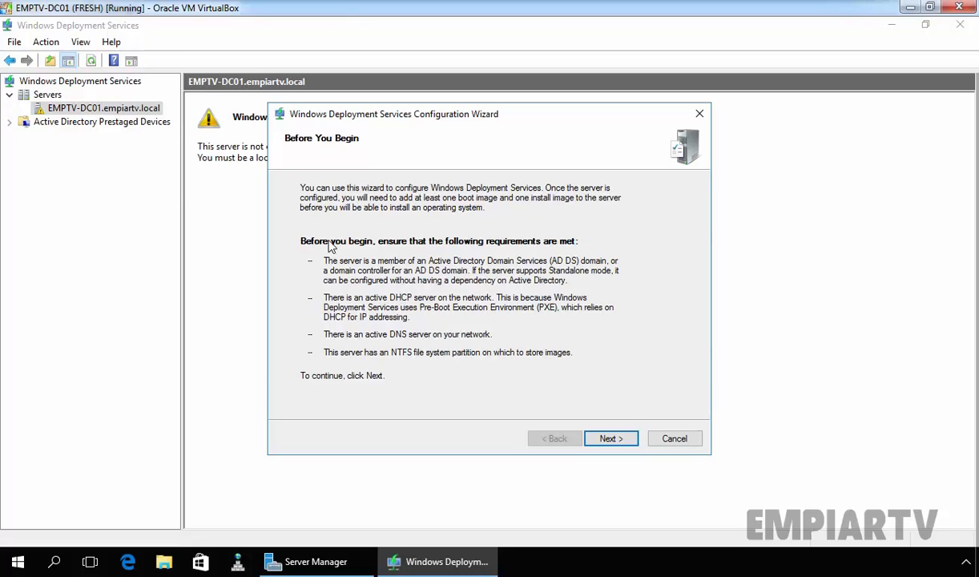
{"action": "mouse_move", "coordinate": [611, 439]}
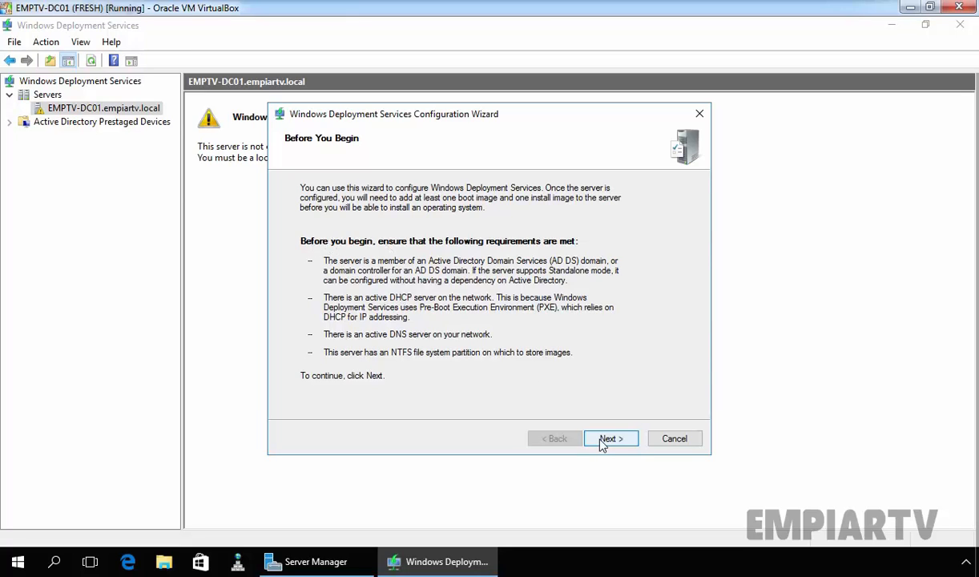
{"action": "left_click", "coordinate": [611, 439]}
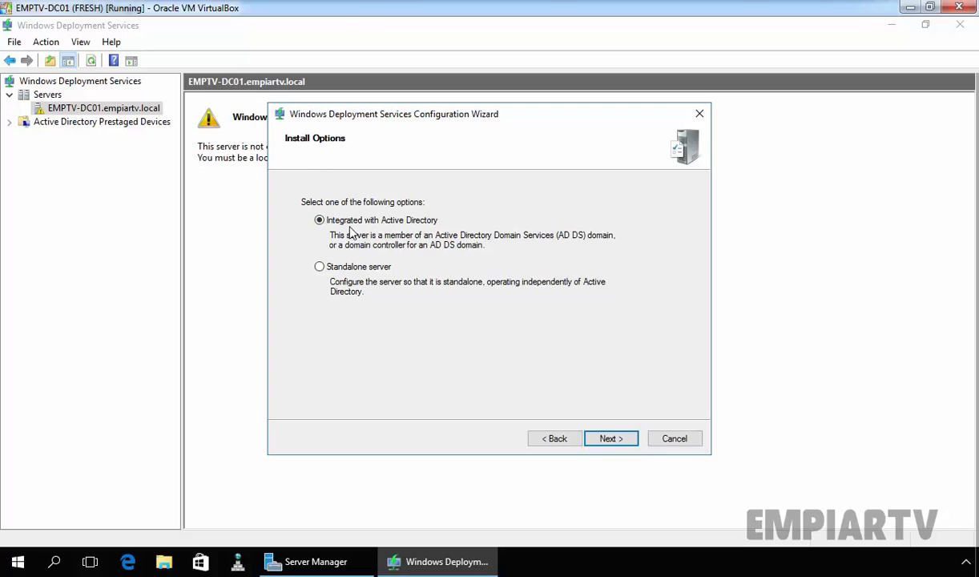
{"action": "mouse_move", "coordinate": [340, 234]}
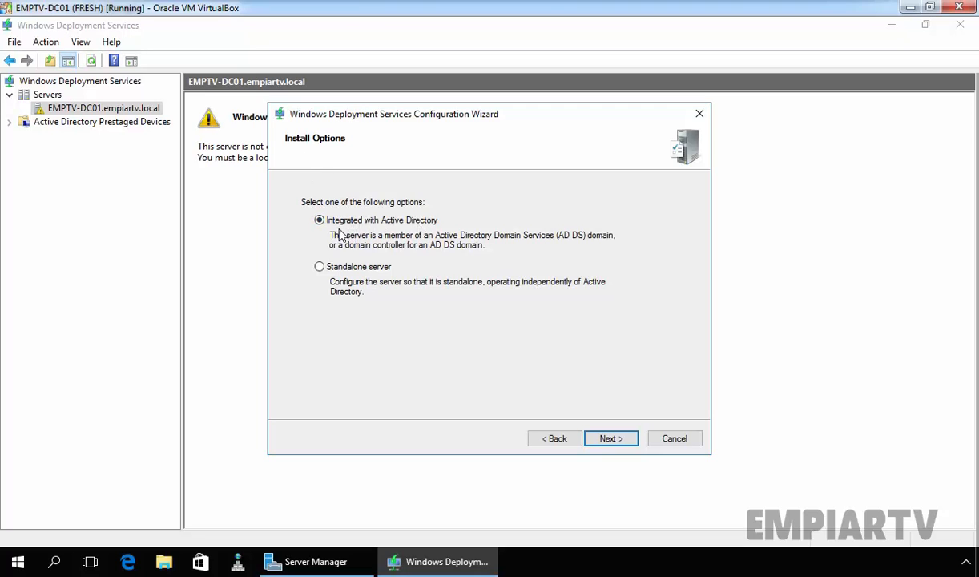
{"action": "mouse_move", "coordinate": [606, 458]}
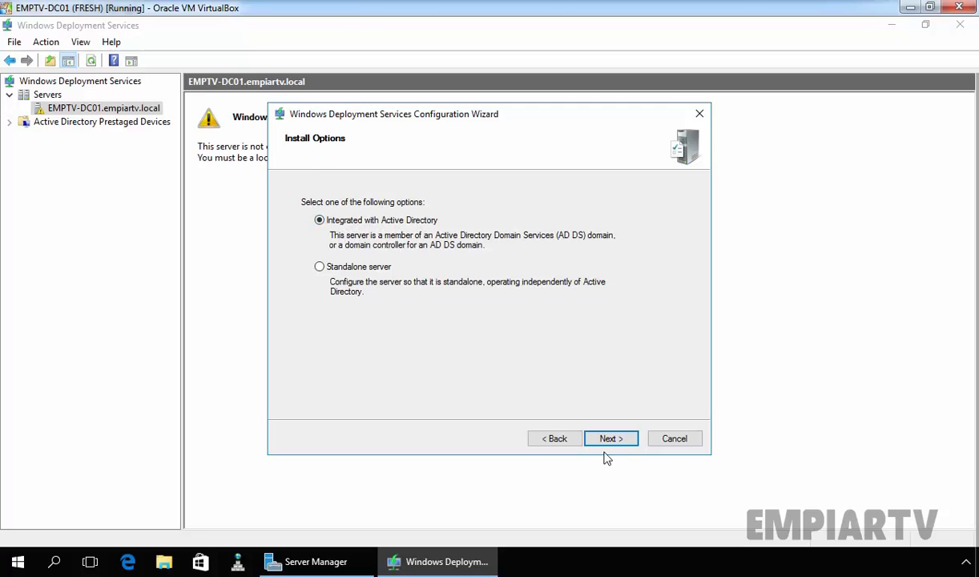
{"action": "left_click", "coordinate": [611, 439]}
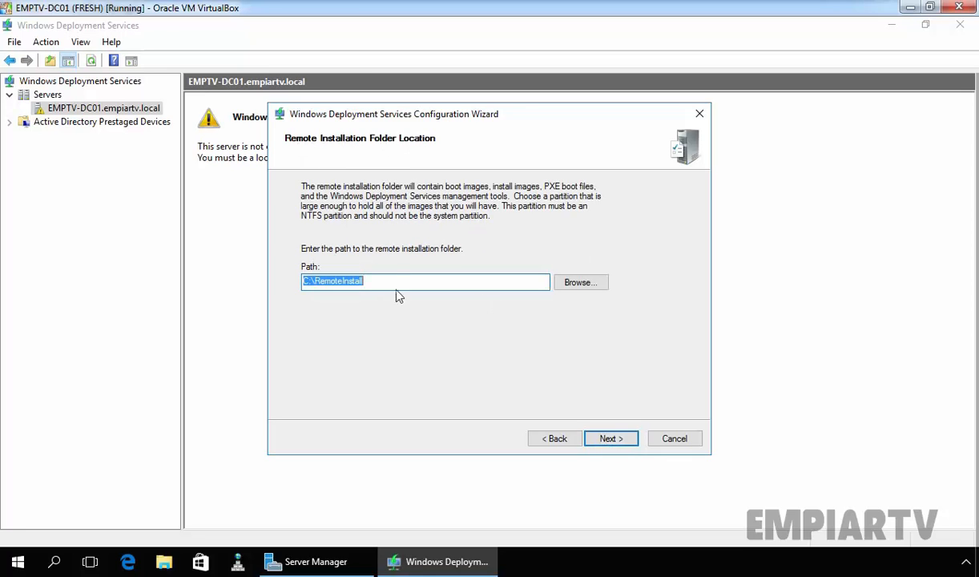
Check the drives and open Local Disk (E:) to place RemoteInstall there instead of drive C.
{"action": "left_click", "coordinate": [426, 282]}
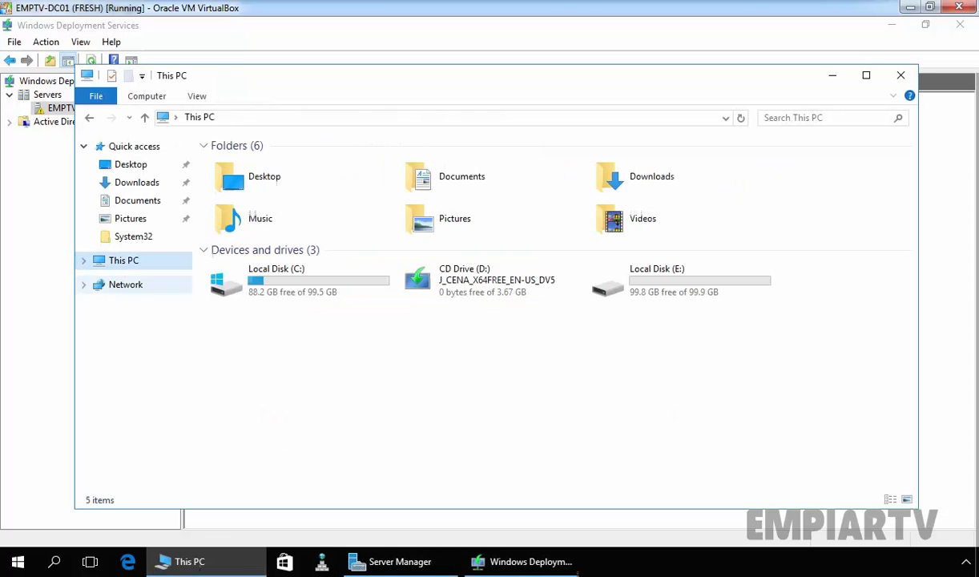
{"action": "double_click", "coordinate": [657, 280]}
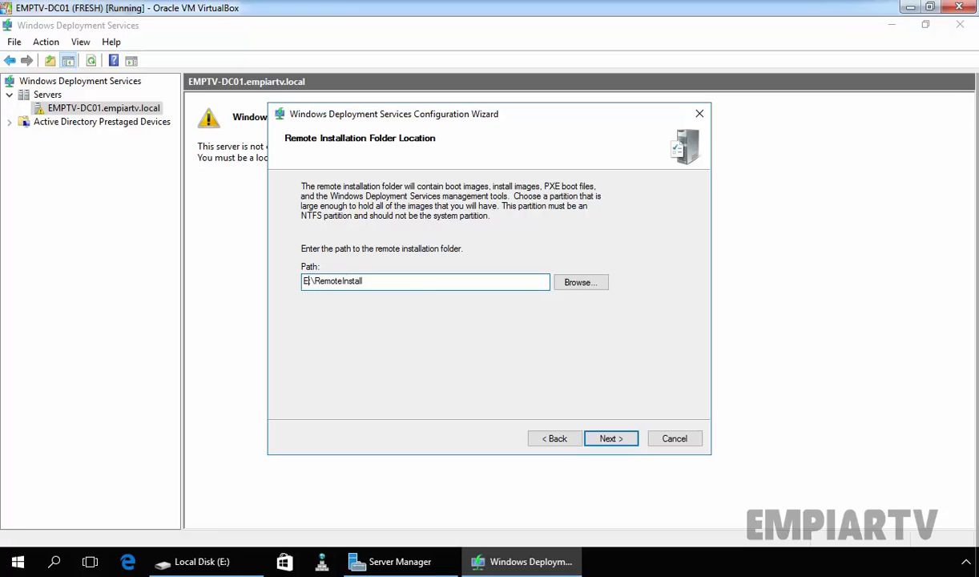
On the Proxy DHCP Server page keep 'Do not listen on DHCP ports' and 'Configure DHCP options for Proxy DHCP' checked.
{"action": "left_click", "coordinate": [609, 439]}
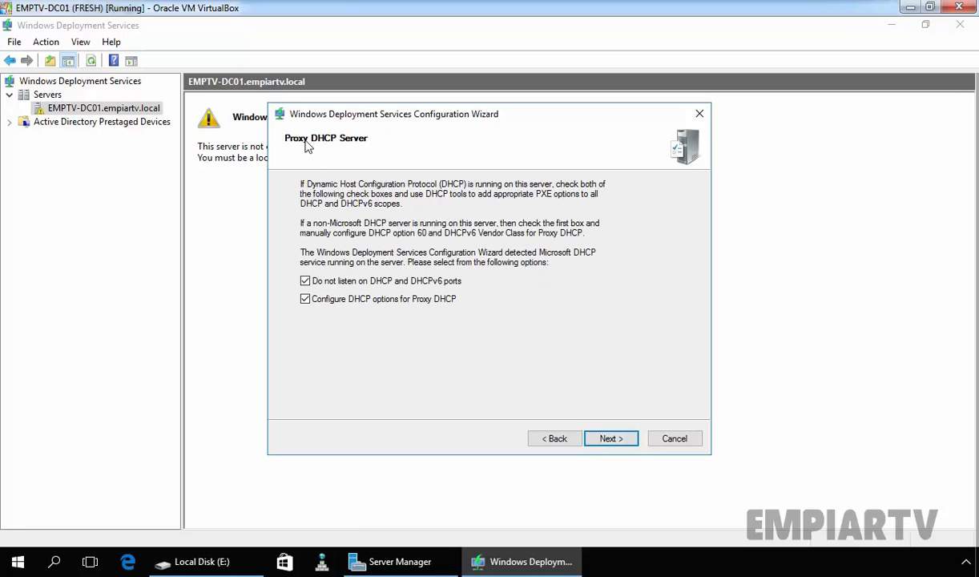
{"action": "mouse_move", "coordinate": [484, 194]}
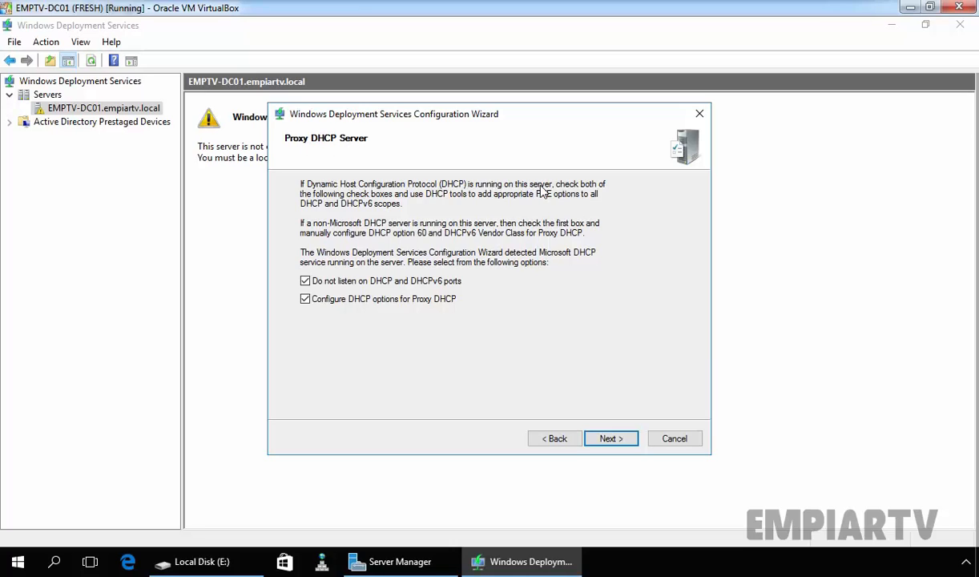
{"action": "mouse_move", "coordinate": [362, 202]}
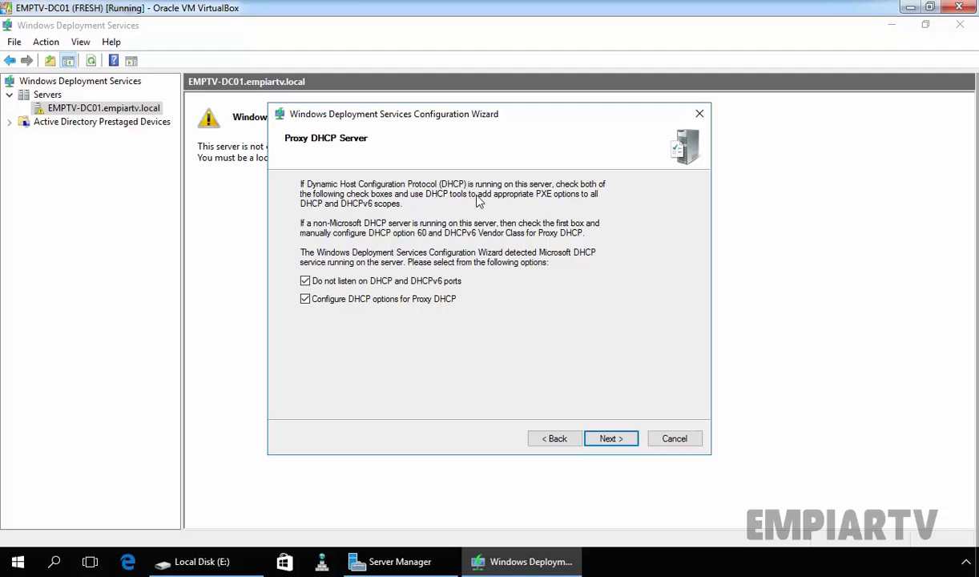
{"action": "mouse_move", "coordinate": [311, 209]}
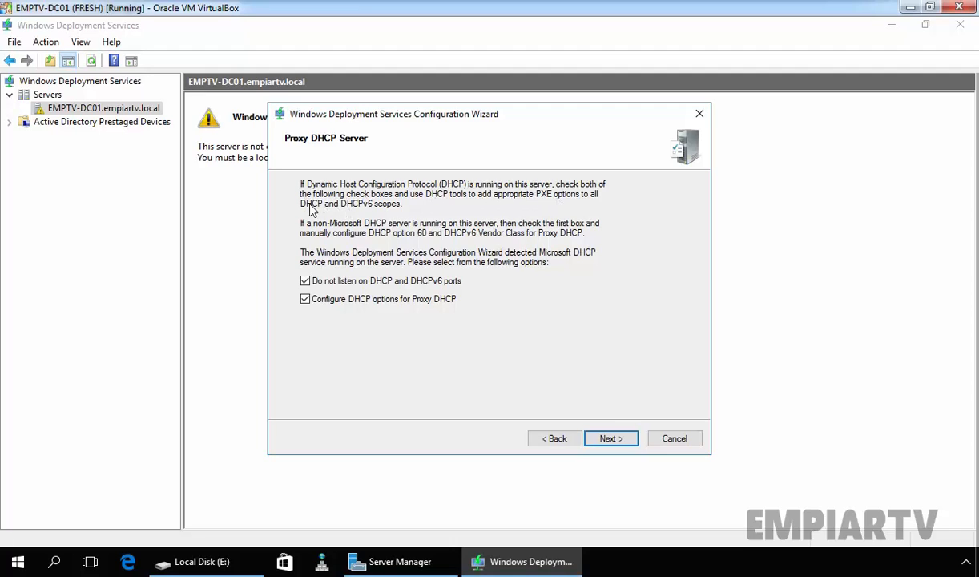
{"action": "mouse_move", "coordinate": [359, 212]}
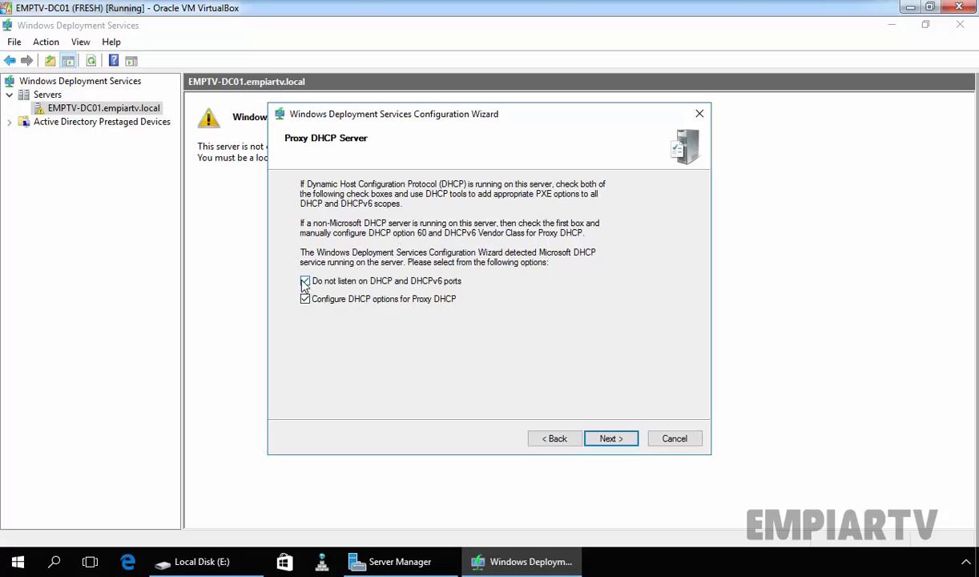
{"action": "left_click", "coordinate": [304, 280]}
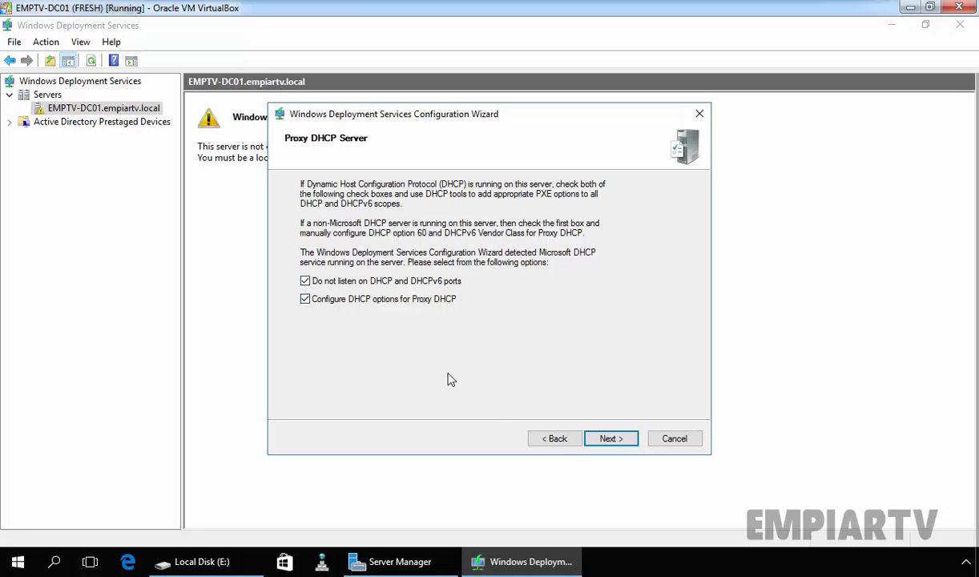
Set PXE response to all client computers with administrator approval for unknown ones, and apply the configuration.
{"action": "left_click", "coordinate": [609, 439]}
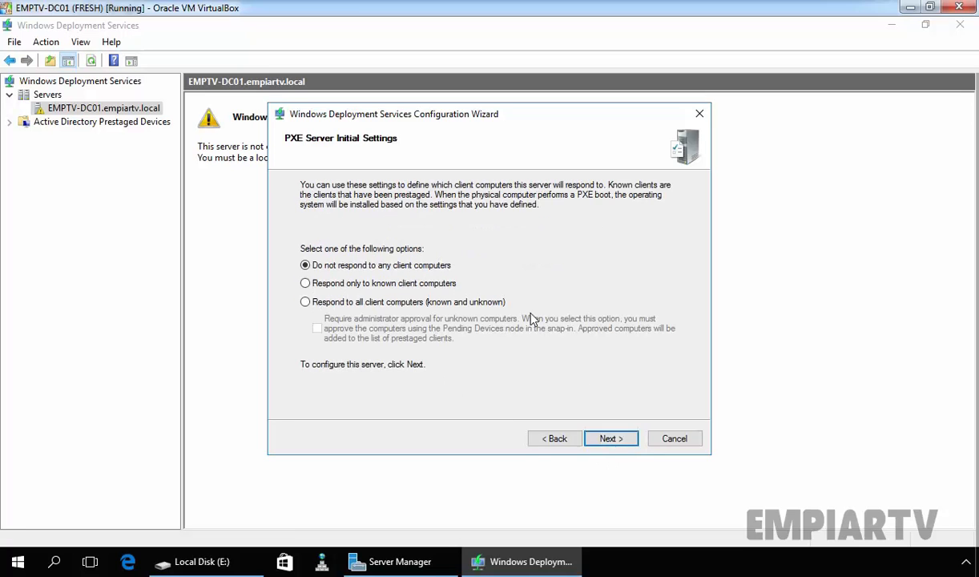
{"action": "mouse_move", "coordinate": [337, 144]}
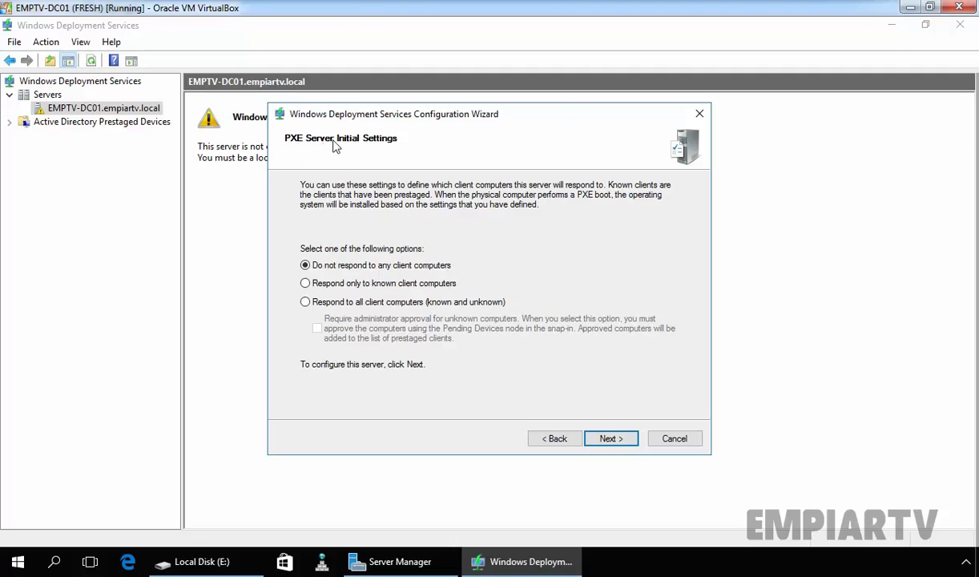
{"action": "left_click", "coordinate": [305, 301]}
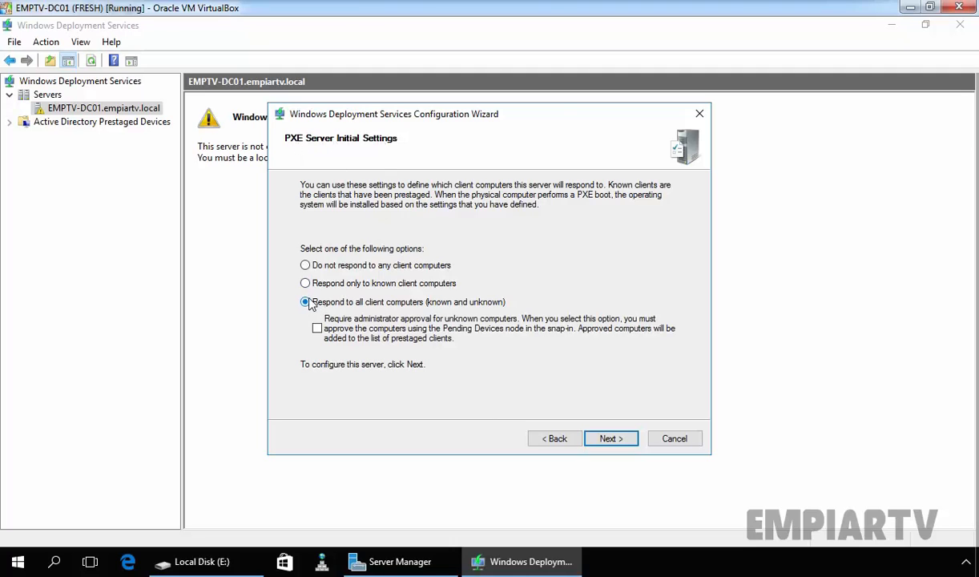
{"action": "mouse_move", "coordinate": [439, 309]}
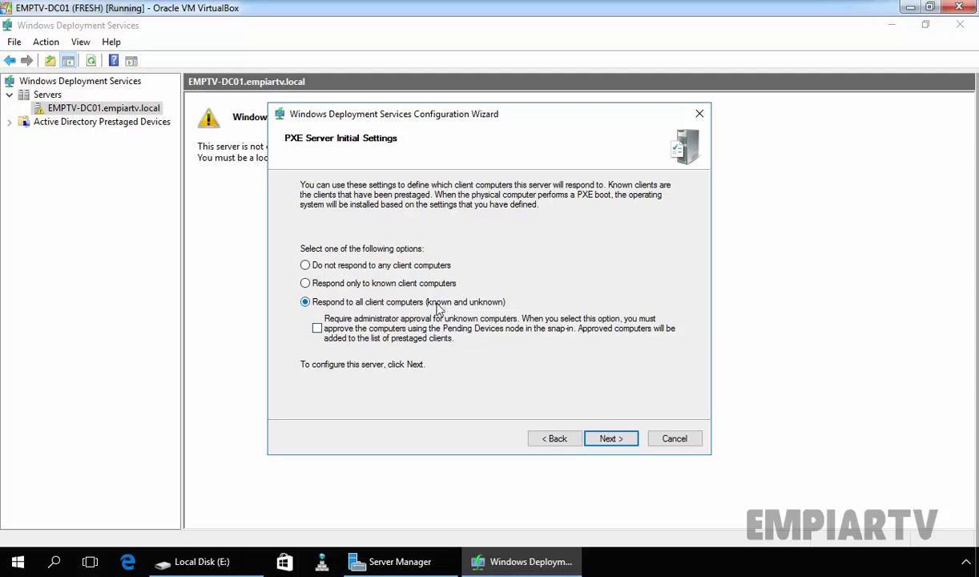
{"action": "left_click", "coordinate": [317, 328]}
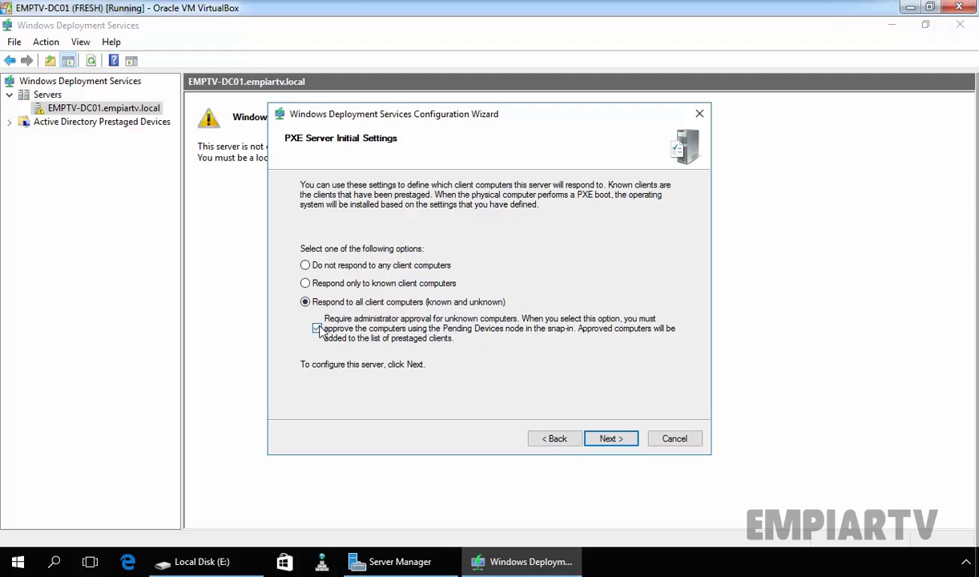
{"action": "left_click", "coordinate": [317, 327]}
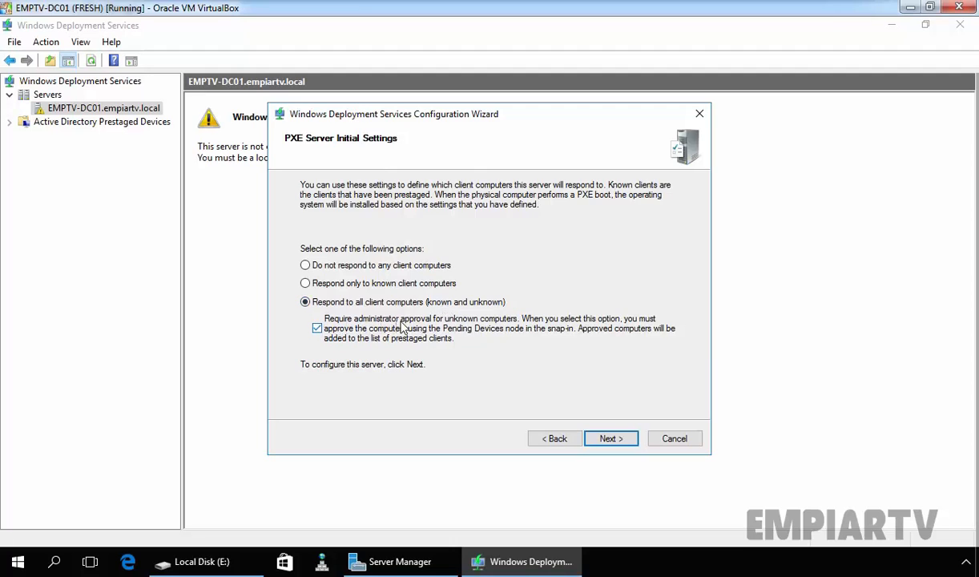
{"action": "mouse_move", "coordinate": [513, 332]}
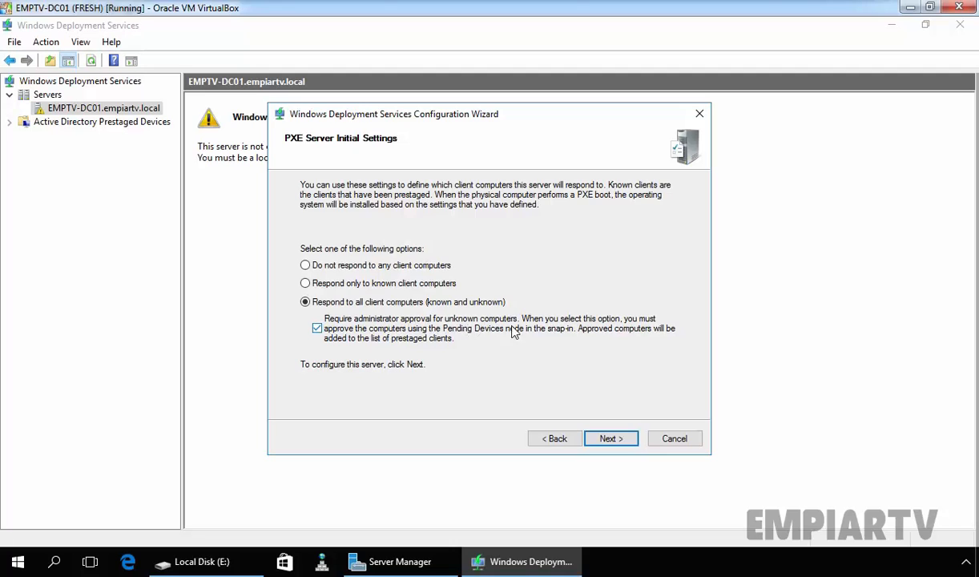
{"action": "mouse_move", "coordinate": [529, 337]}
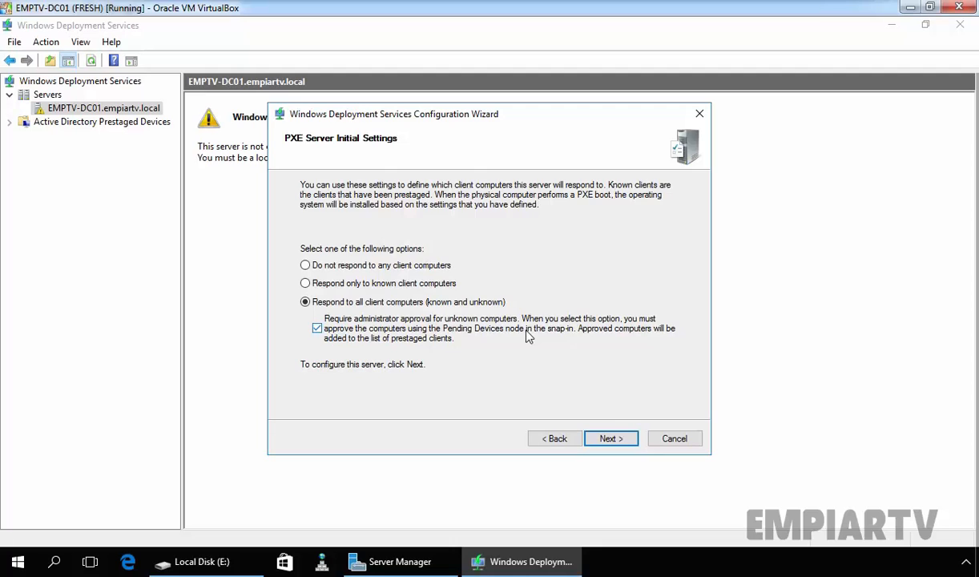
{"action": "left_click", "coordinate": [611, 439]}
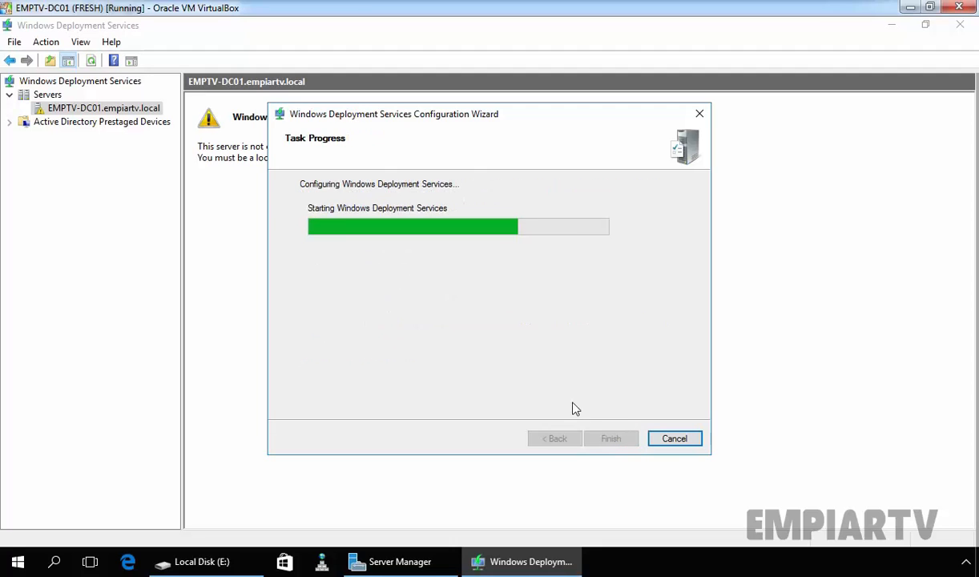
Start Windows Deployment Services via All Tasks on the server and dismiss the success message.
{"action": "right_click", "coordinate": [74, 109]}
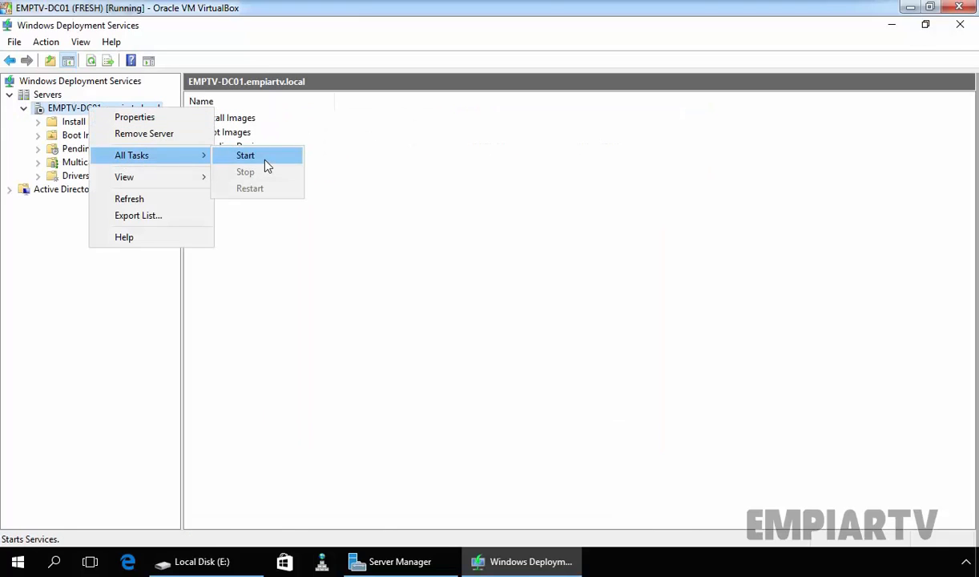
{"action": "left_click", "coordinate": [247, 156]}
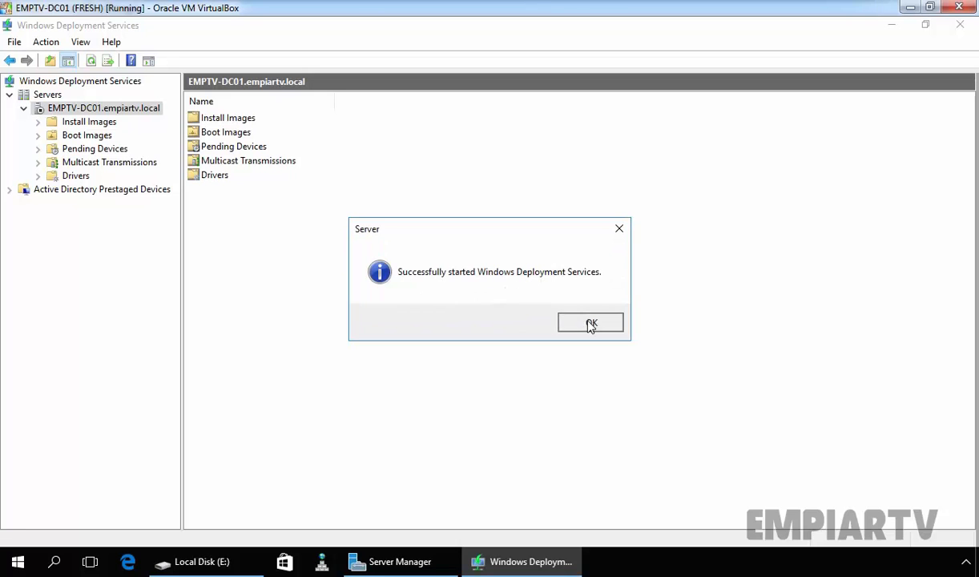
{"action": "left_click", "coordinate": [590, 322]}
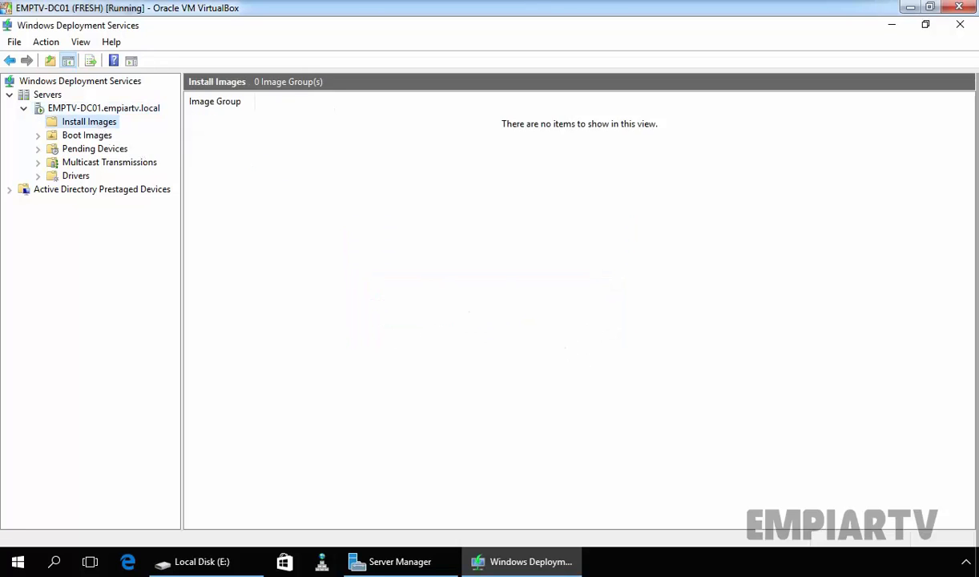
Browse into the RemoteInstall folder on Local Disk (E:) to view its subfolders.
{"action": "left_click", "coordinate": [201, 561]}
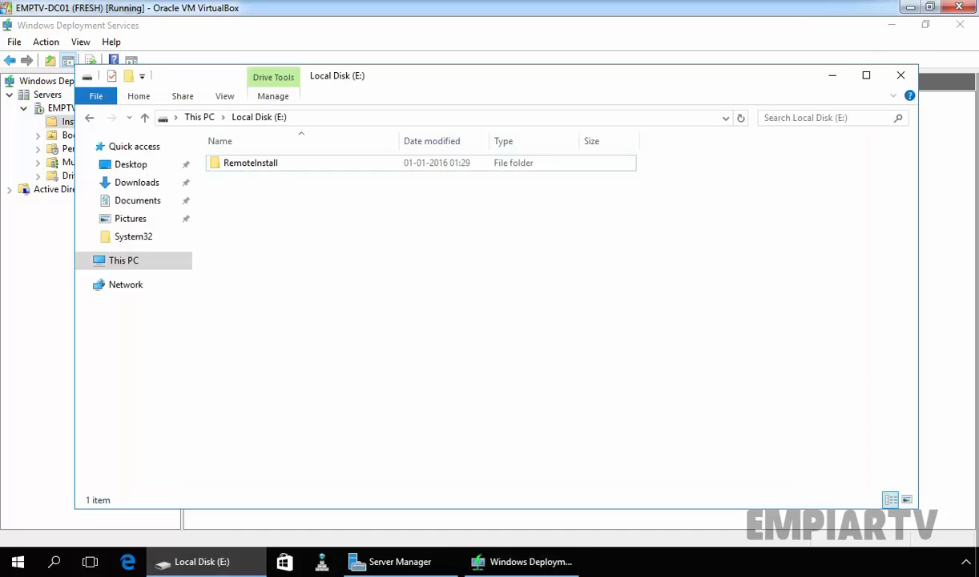
{"action": "left_click", "coordinate": [250, 163]}
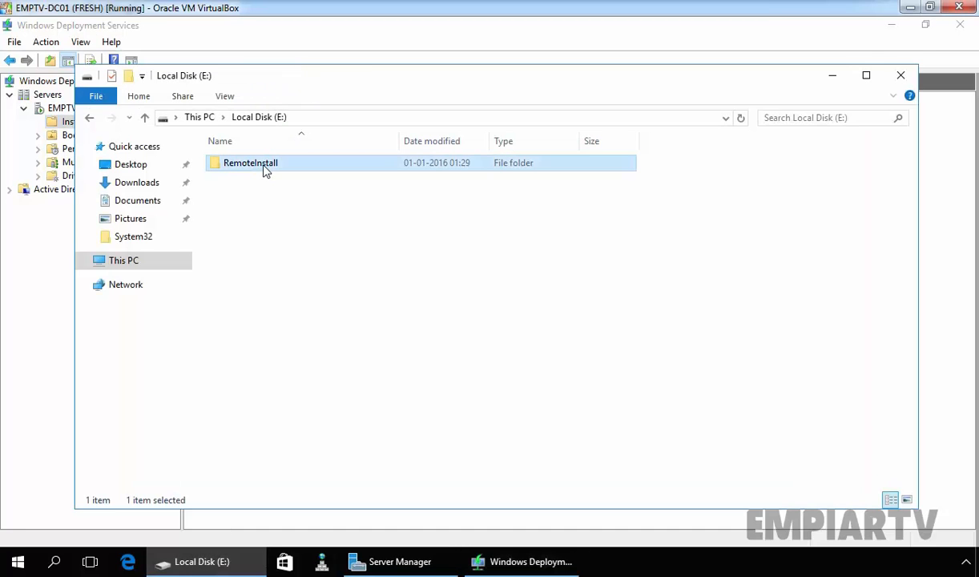
{"action": "double_click", "coordinate": [250, 164]}
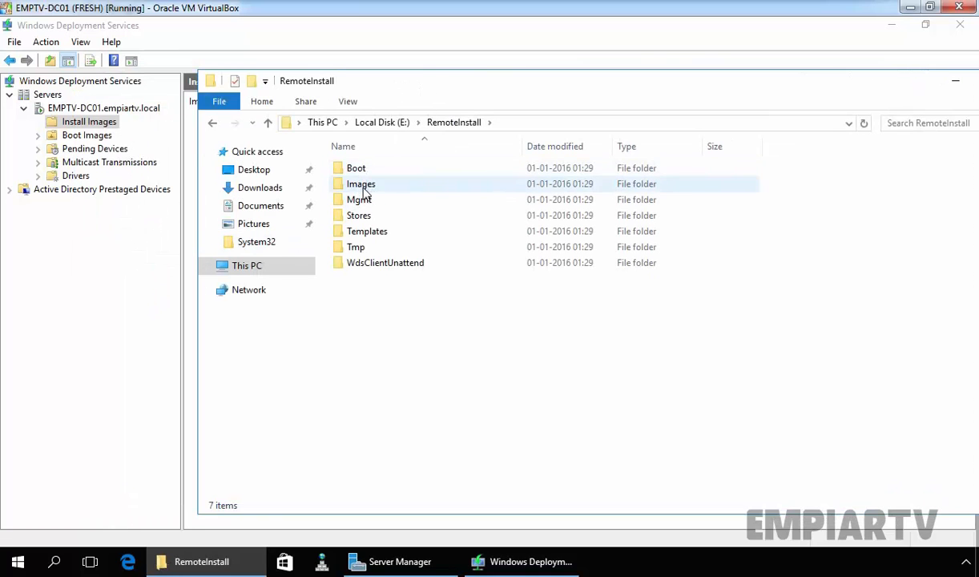
{"action": "mouse_move", "coordinate": [367, 230]}
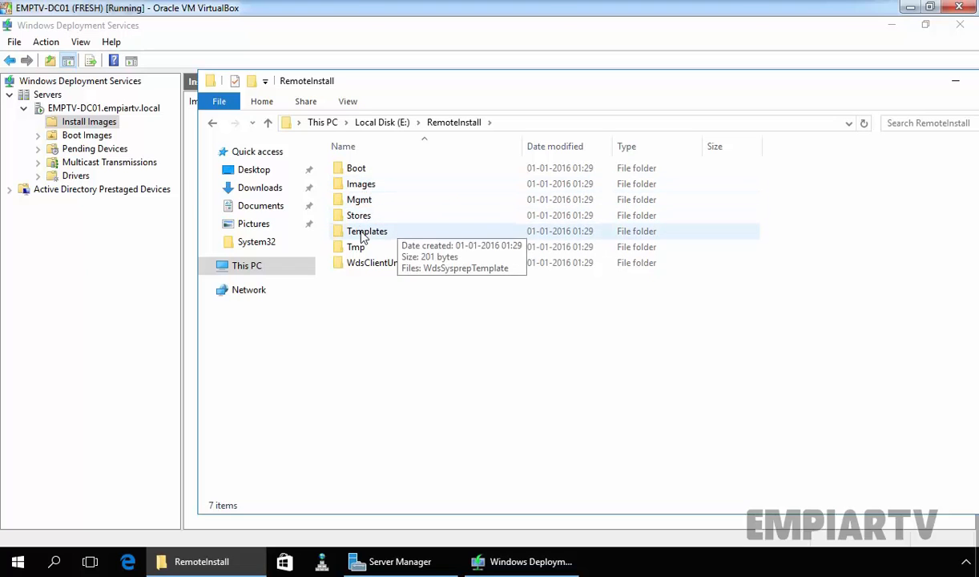
{"action": "mouse_move", "coordinate": [417, 268]}
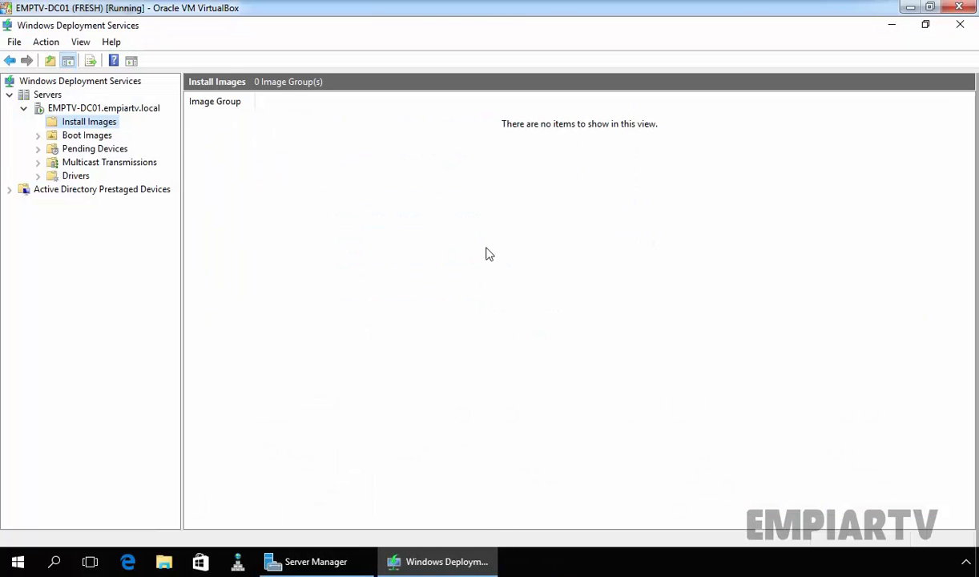
Start the Add Boot Image wizard from the empty Boot Images node.
{"action": "left_click", "coordinate": [86, 134]}
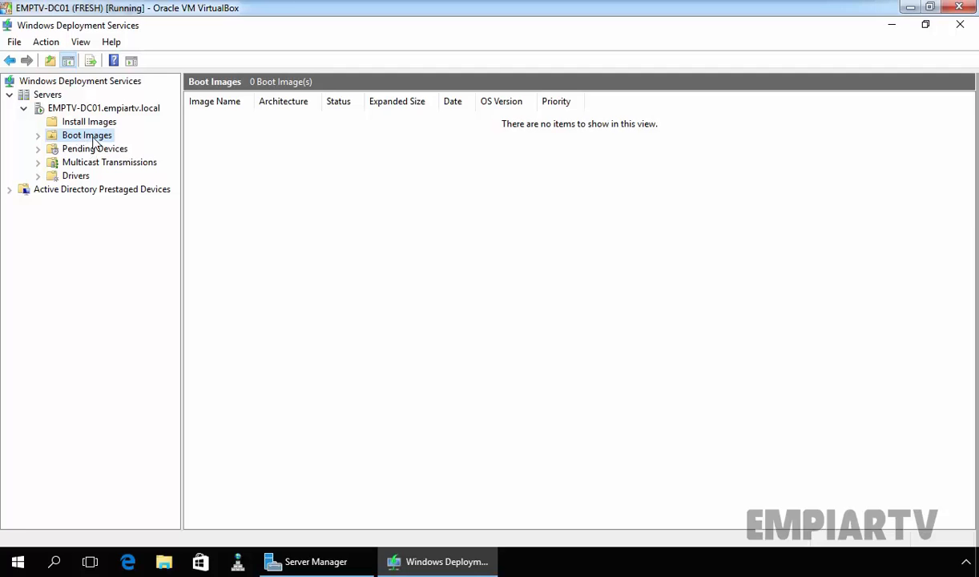
{"action": "right_click", "coordinate": [87, 135]}
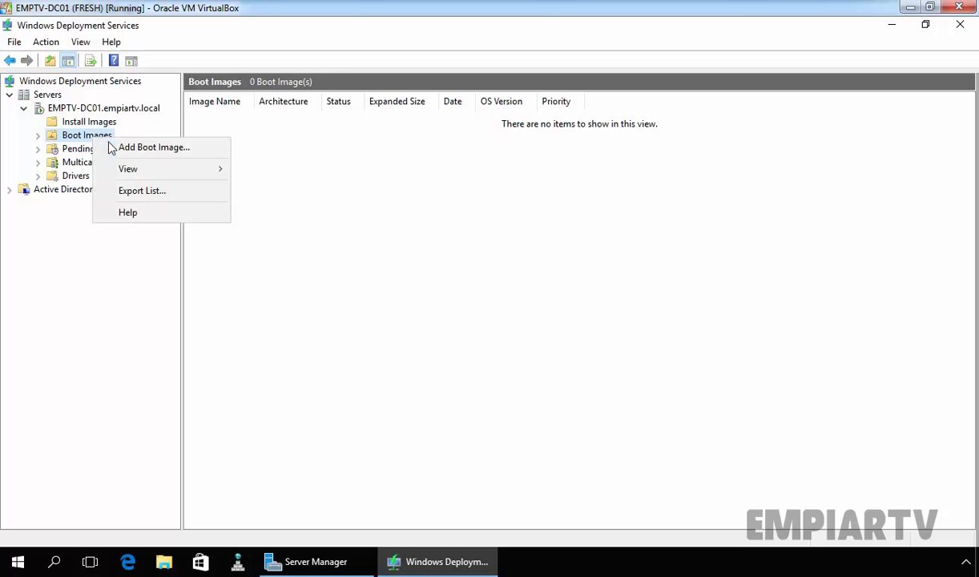
{"action": "left_click", "coordinate": [154, 147]}
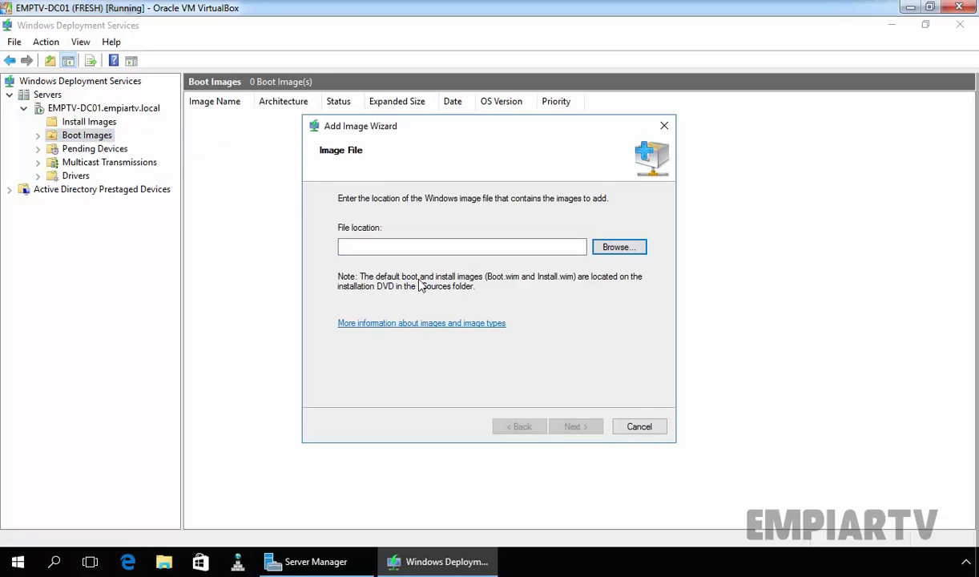
{"action": "mouse_move", "coordinate": [504, 288]}
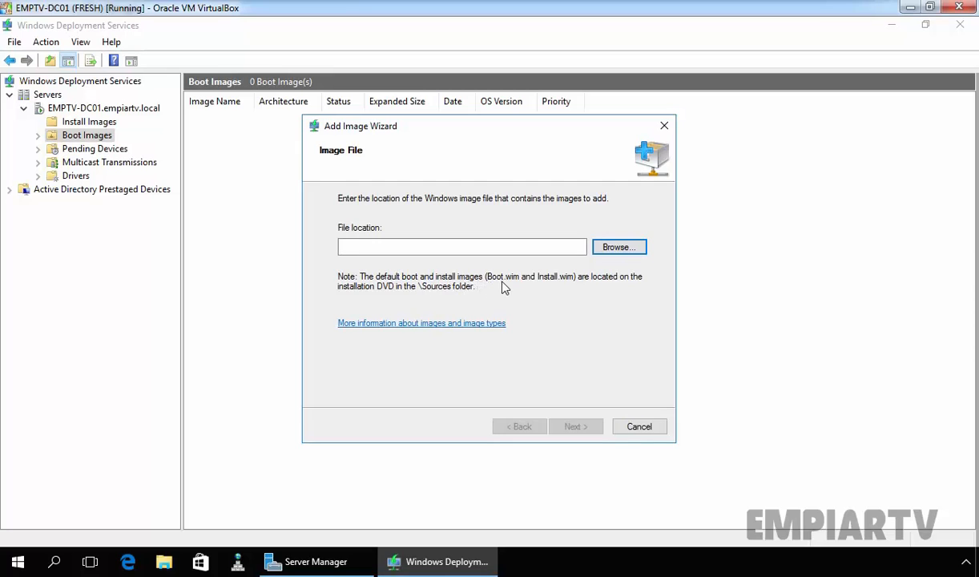
{"action": "mouse_move", "coordinate": [616, 287]}
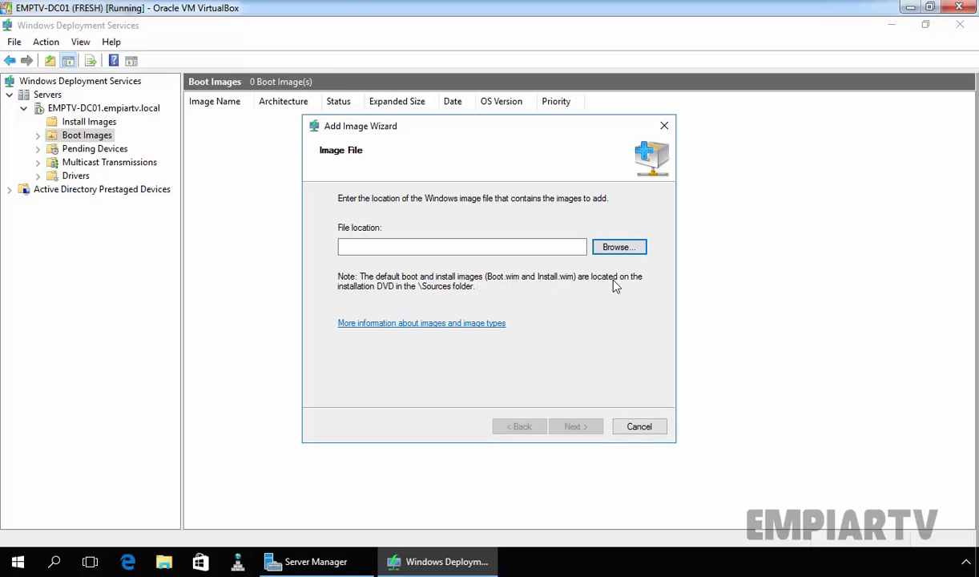
{"action": "mouse_move", "coordinate": [415, 295]}
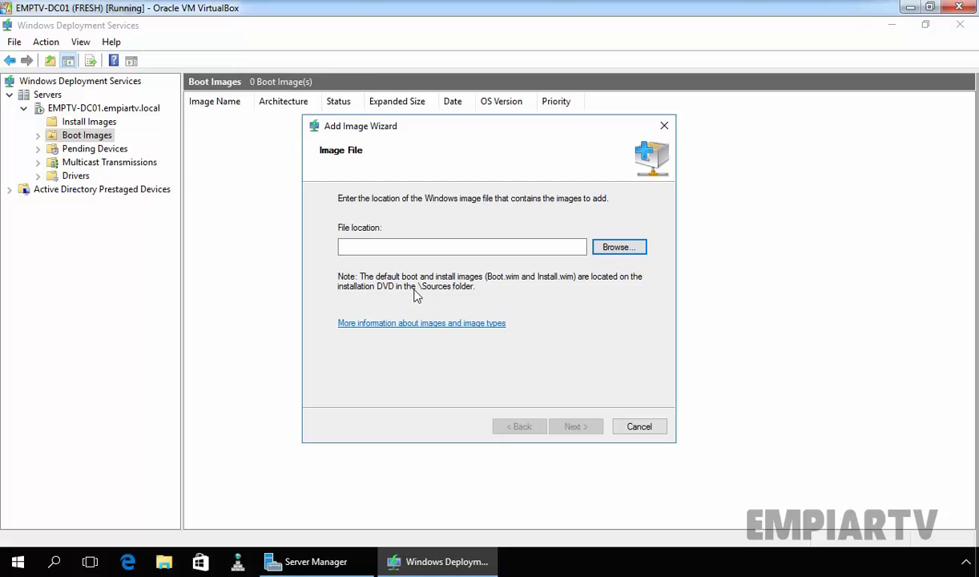
{"action": "mouse_move", "coordinate": [619, 285]}
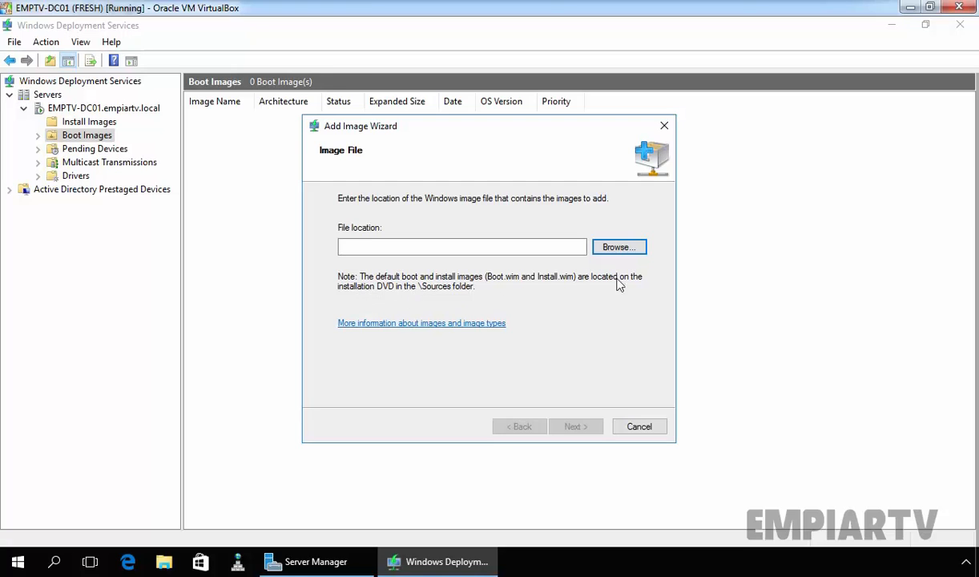
Browse to the sources folder on CD Drive (D:) and select boot.wim.
{"action": "left_click", "coordinate": [618, 247]}
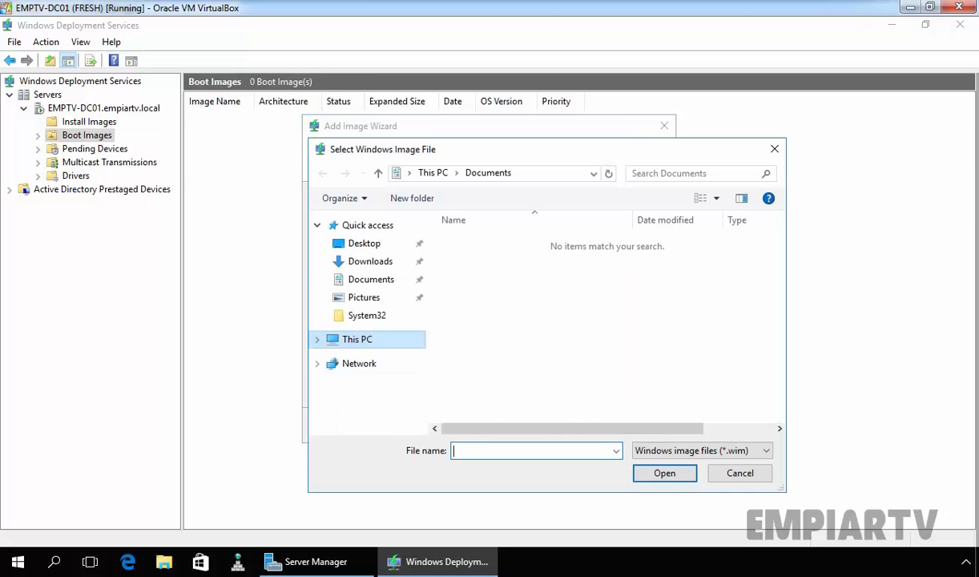
{"action": "left_click", "coordinate": [357, 340]}
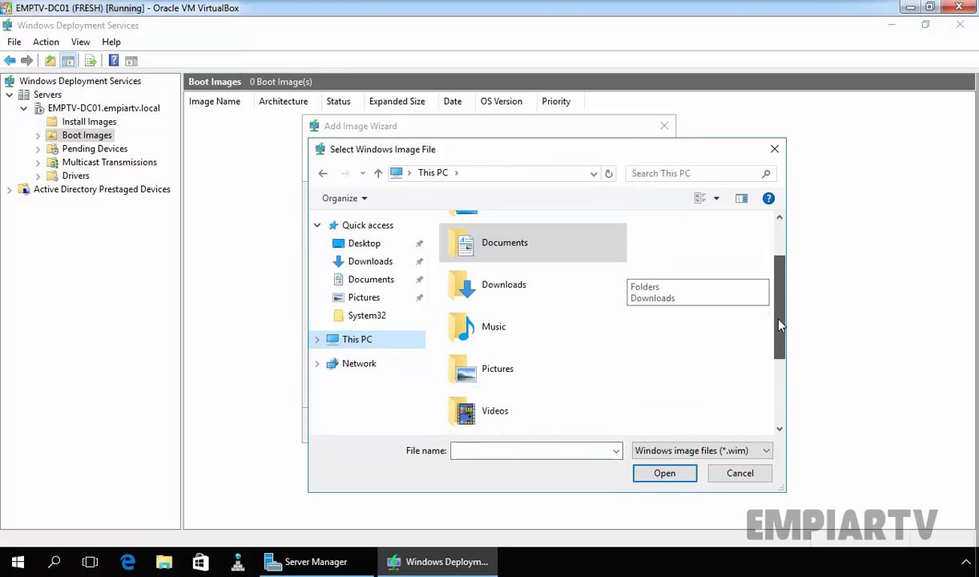
{"action": "scroll", "scroll_direction": "down", "scroll_amount": 3}
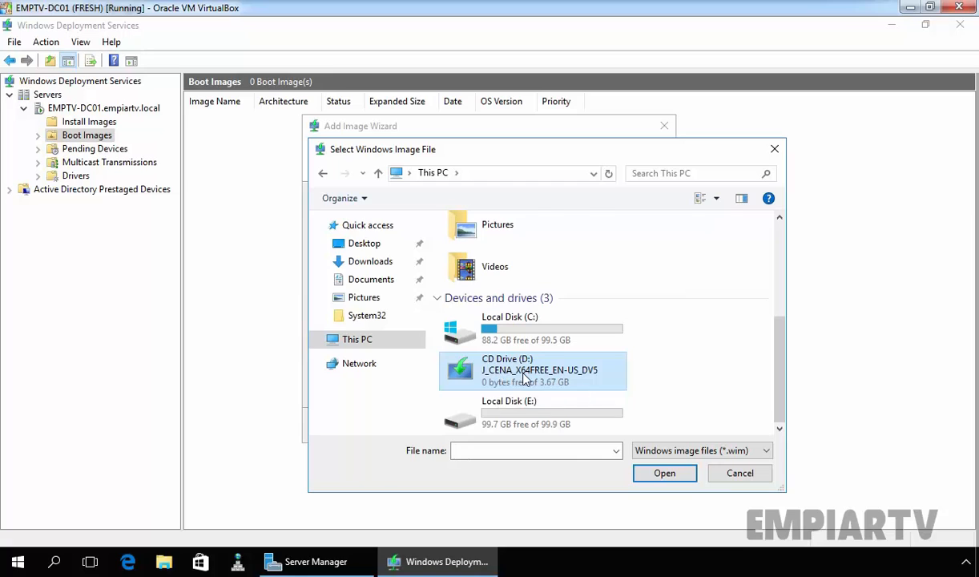
{"action": "double_click", "coordinate": [532, 368]}
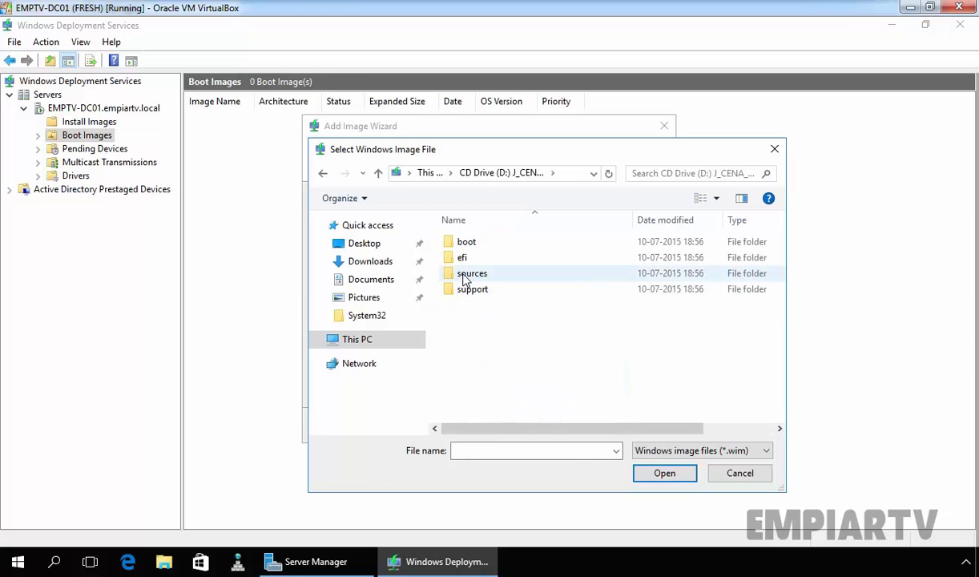
{"action": "double_click", "coordinate": [471, 273]}
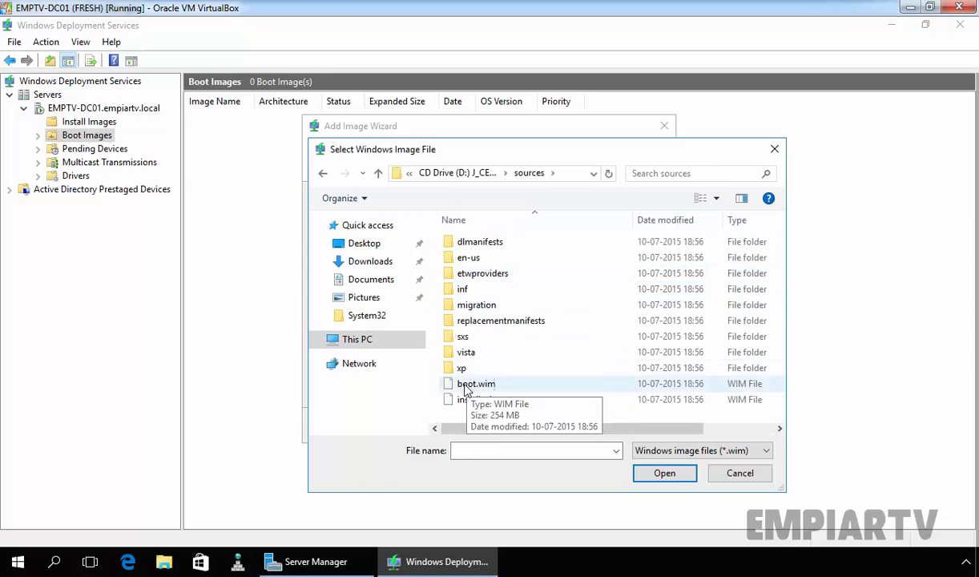
{"action": "left_click", "coordinate": [476, 383]}
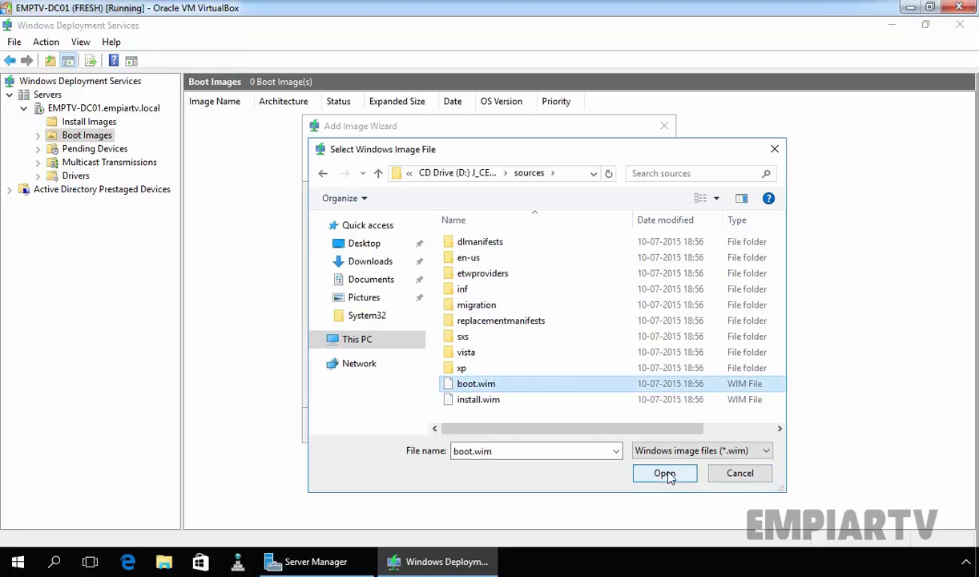
Add boot.wim with its default name and description so Microsoft Windows 10 Setup (x64) appears in Boot Images.
{"action": "left_click", "coordinate": [665, 473]}
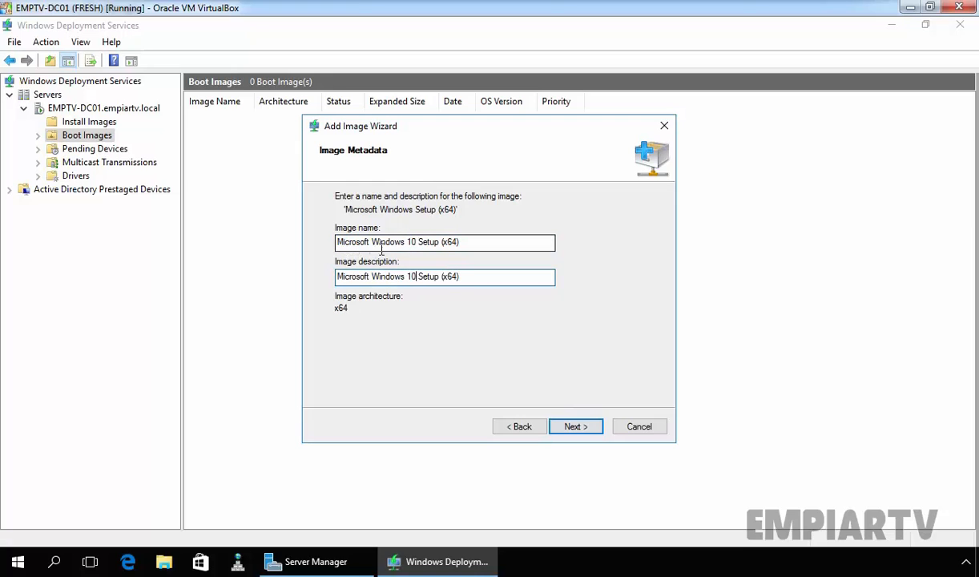
{"action": "left_click", "coordinate": [575, 427]}
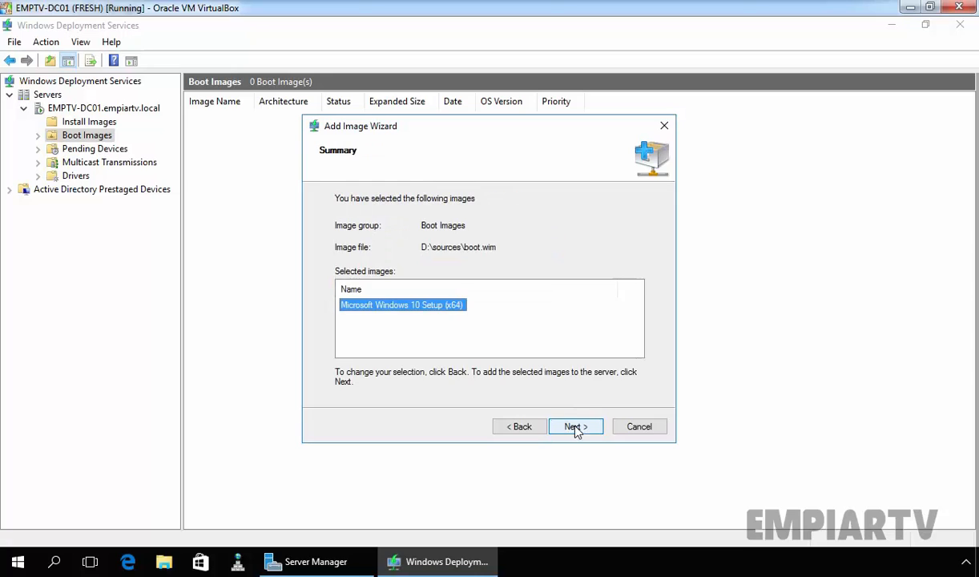
{"action": "left_click", "coordinate": [575, 426]}
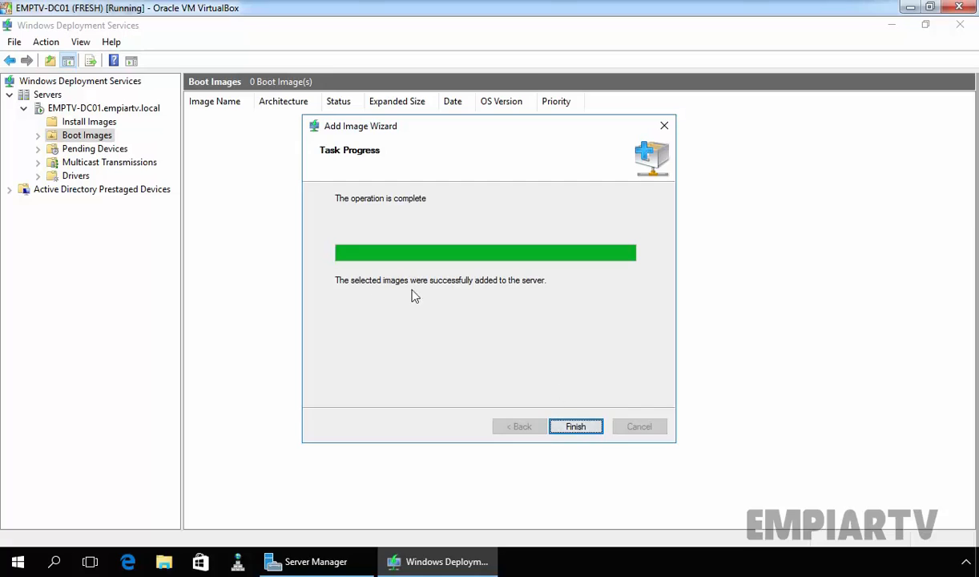
{"action": "mouse_move", "coordinate": [482, 289]}
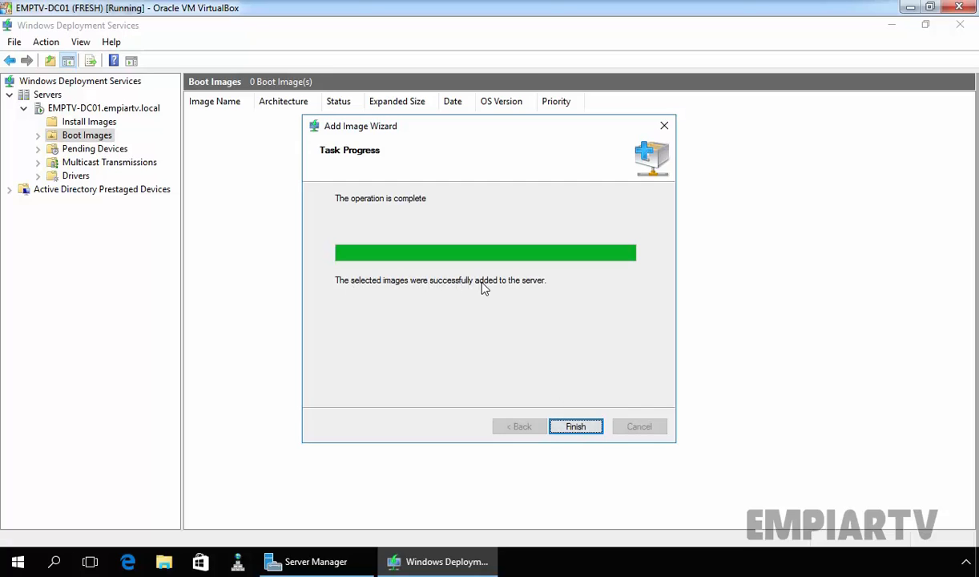
{"action": "left_click", "coordinate": [575, 426]}
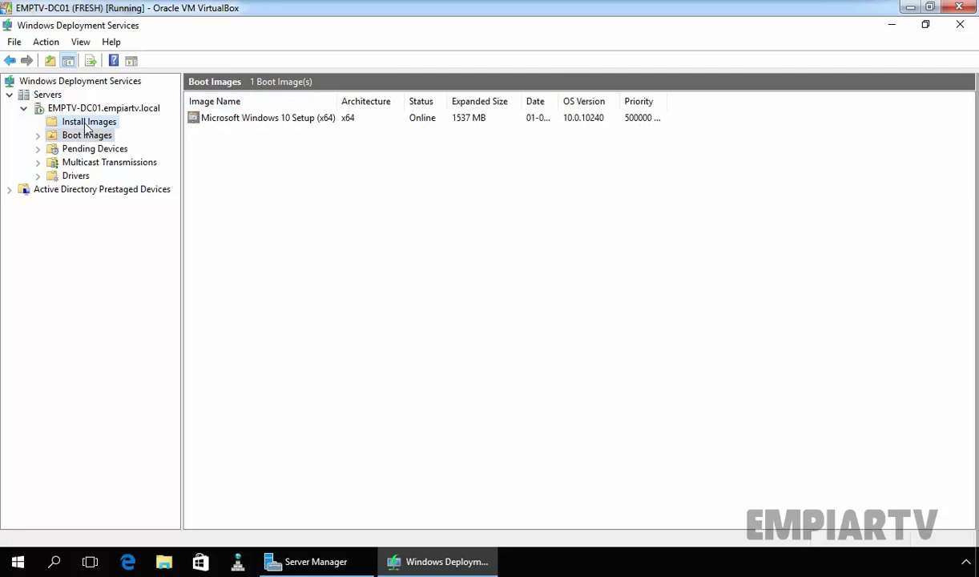
Begin an install image in a new group 'Client OS' using D:\sources\install.wim.
{"action": "right_click", "coordinate": [90, 122]}
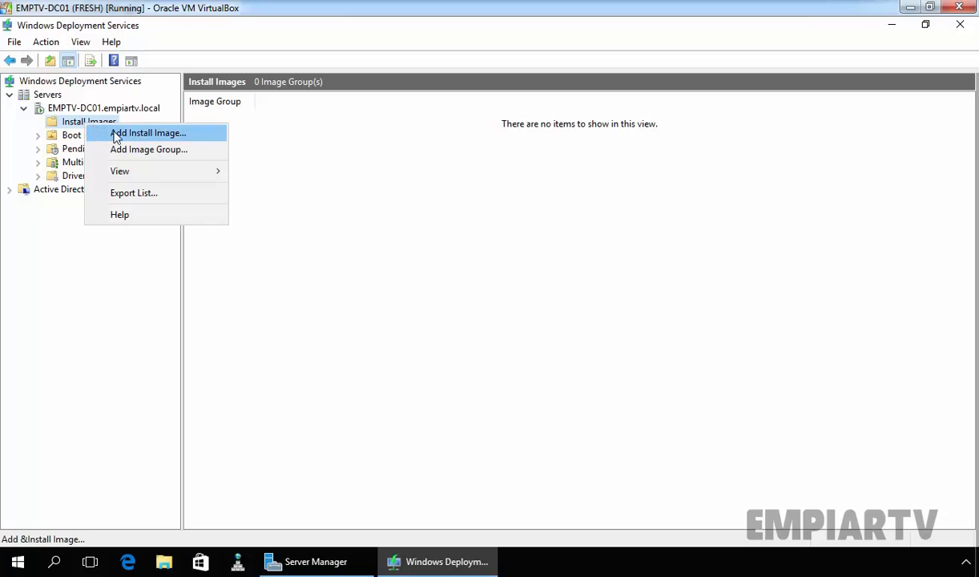
{"action": "left_click", "coordinate": [149, 133]}
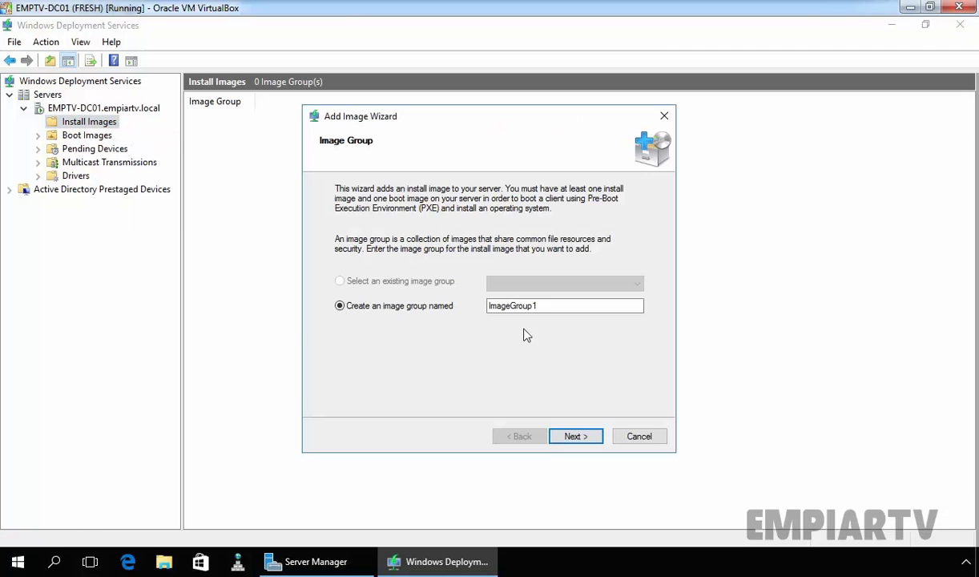
{"action": "triple_click", "coordinate": [564, 304]}
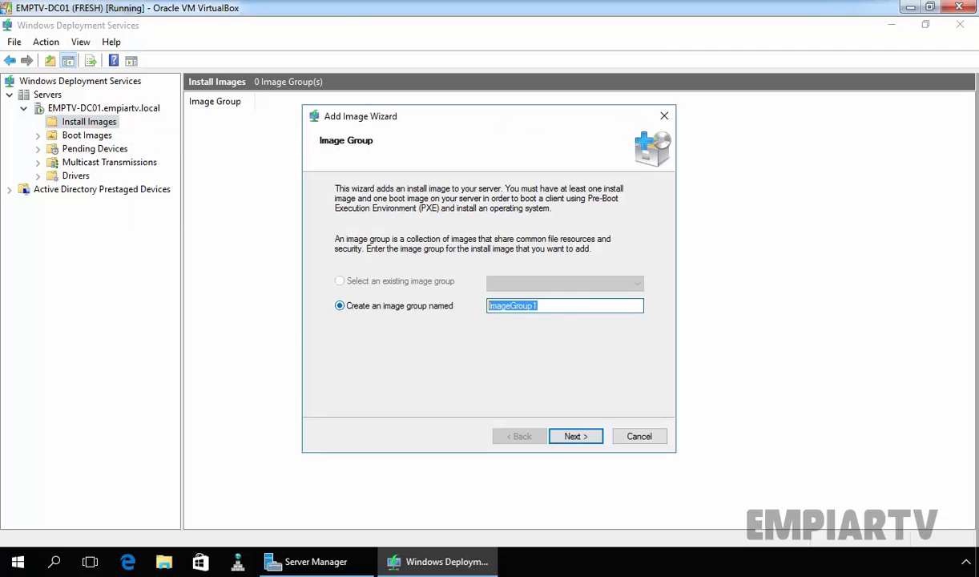
{"action": "type", "text": "Client OS"}
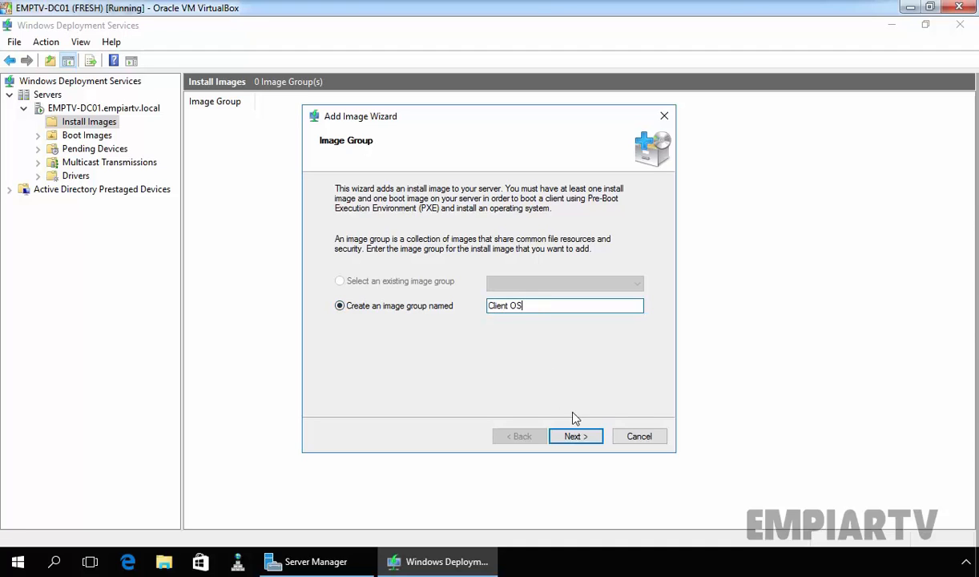
{"action": "left_click", "coordinate": [576, 436]}
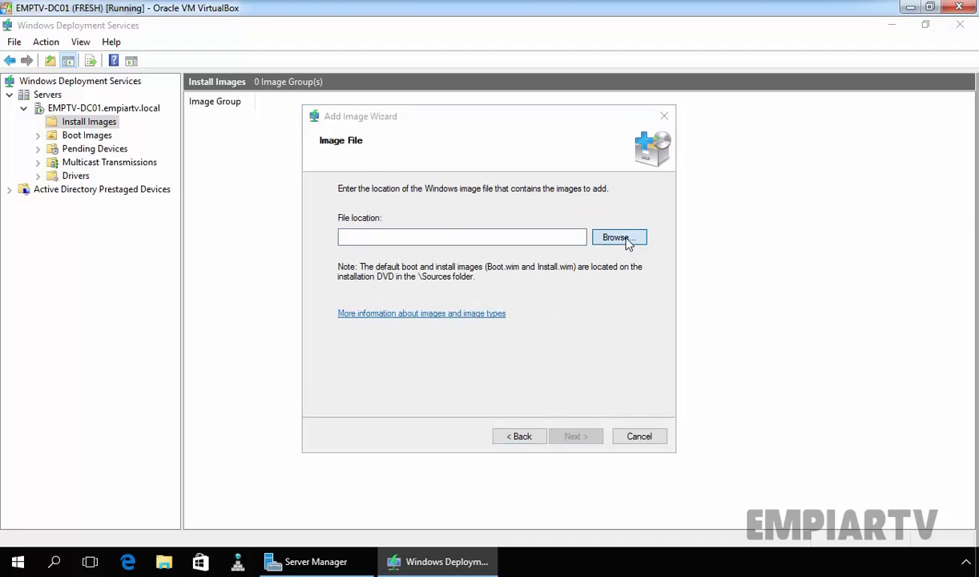
{"action": "type", "text": "D:\\sources\\install.wim"}
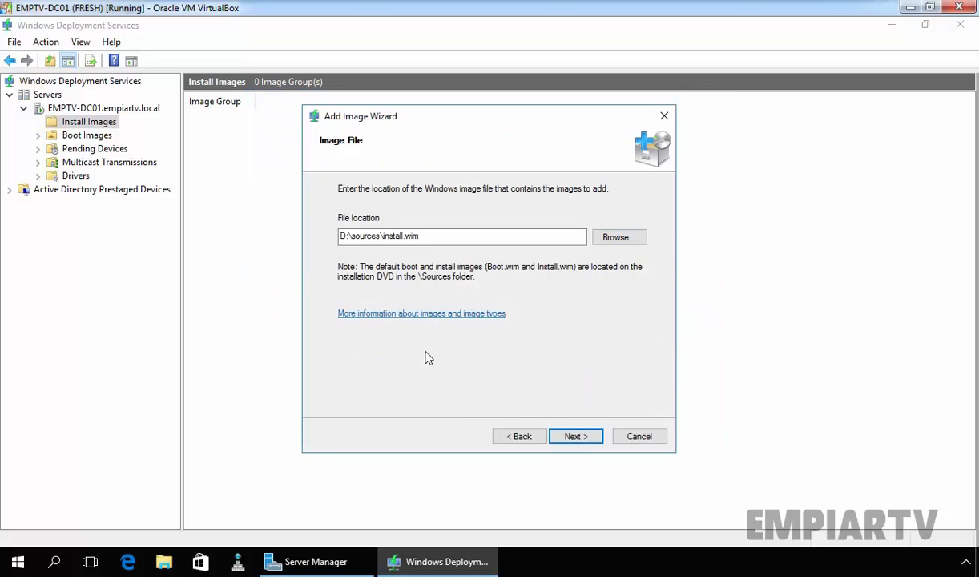
{"action": "left_click", "coordinate": [575, 436]}
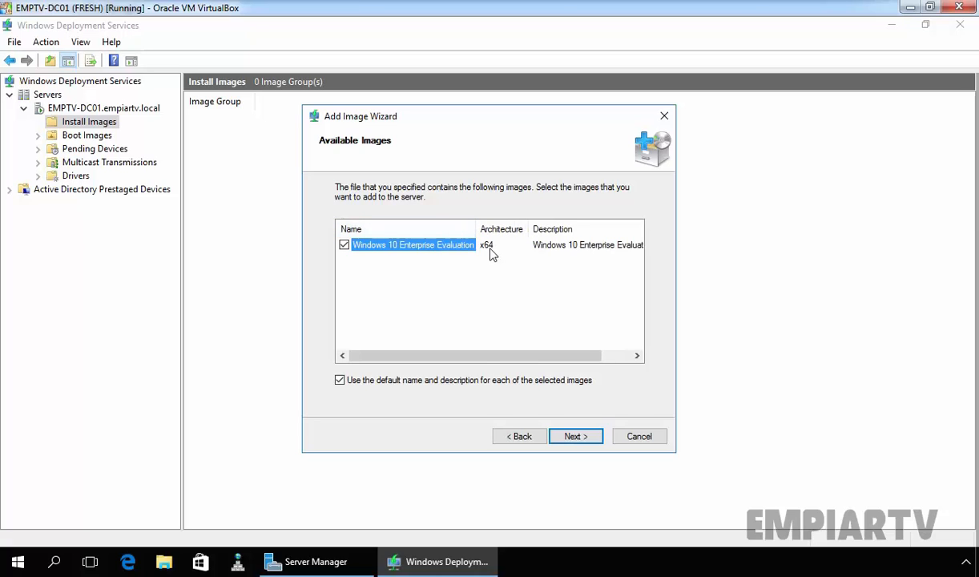
Add Windows 10 Enterprise Evaluation x64 and view it under the Client OS group.
{"action": "scroll", "scroll_direction": "right", "scroll_amount": 3}
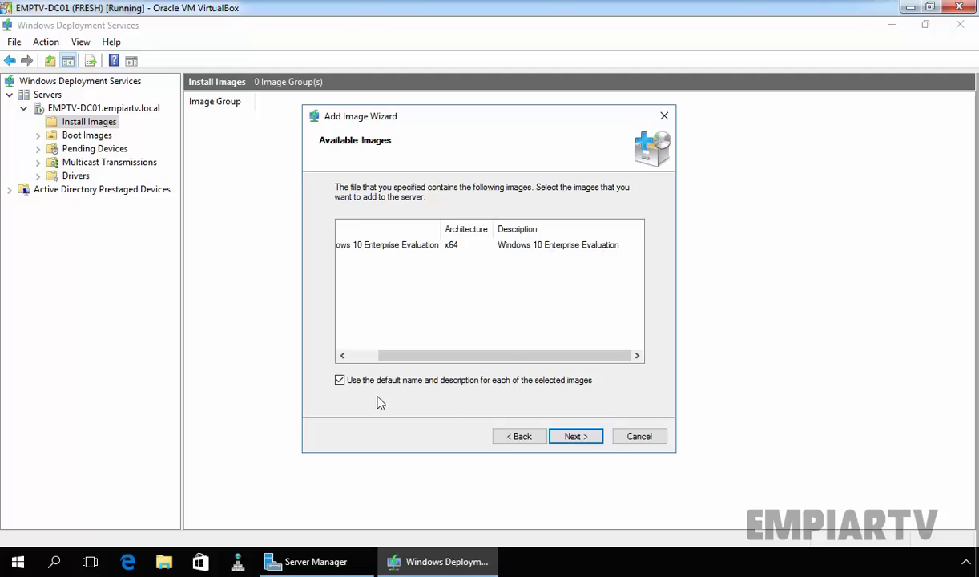
{"action": "mouse_move", "coordinate": [436, 395]}
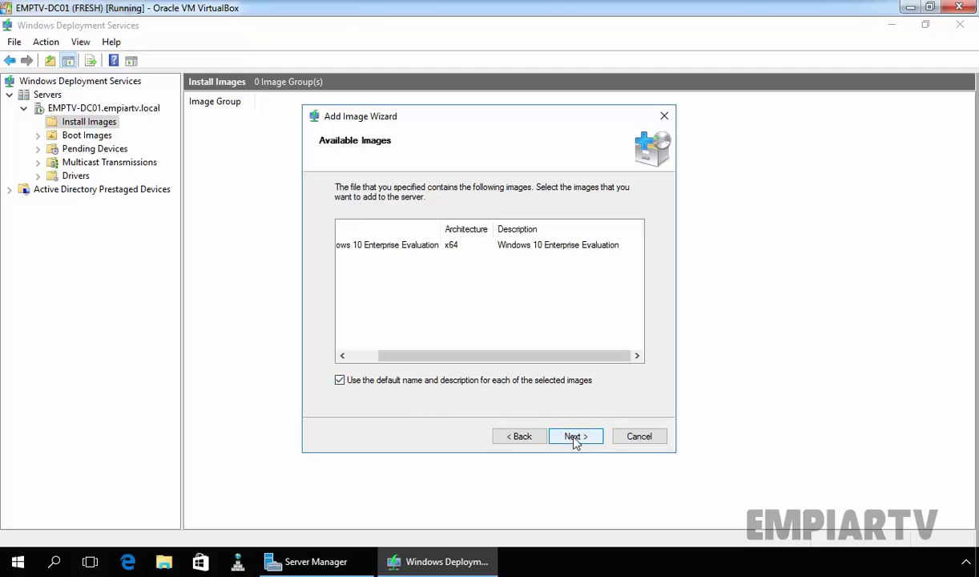
{"action": "left_click", "coordinate": [575, 436]}
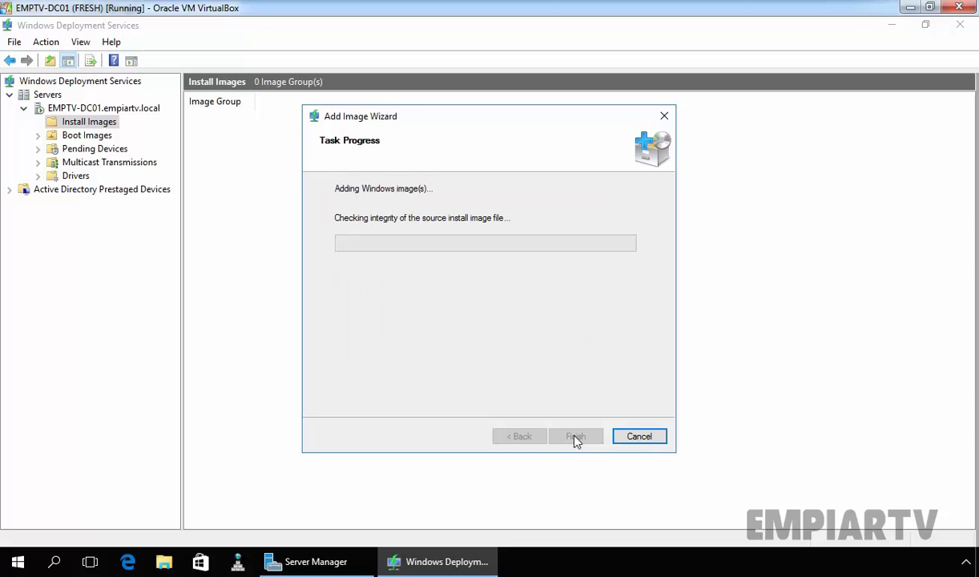
{"action": "mouse_move", "coordinate": [345, 227]}
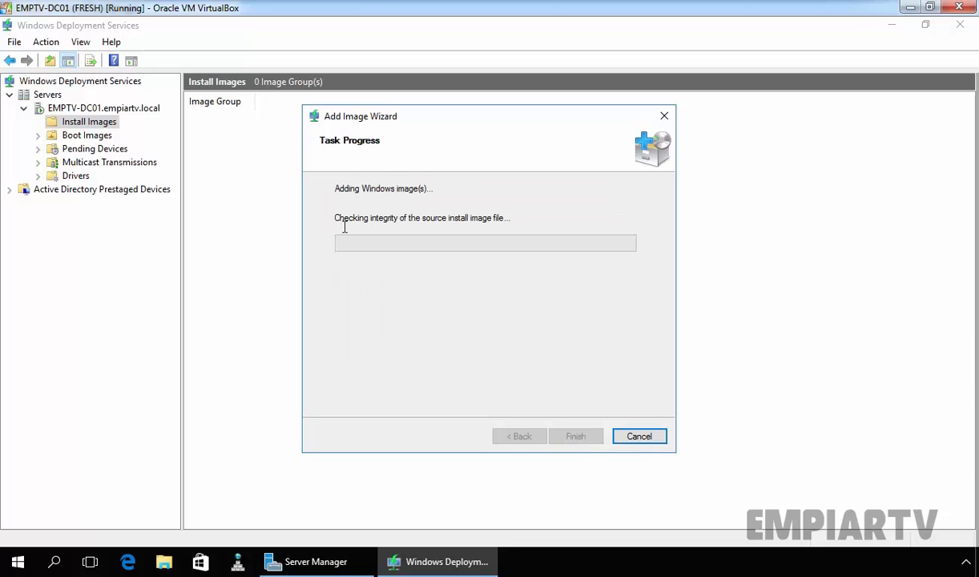
{"action": "mouse_move", "coordinate": [407, 305]}
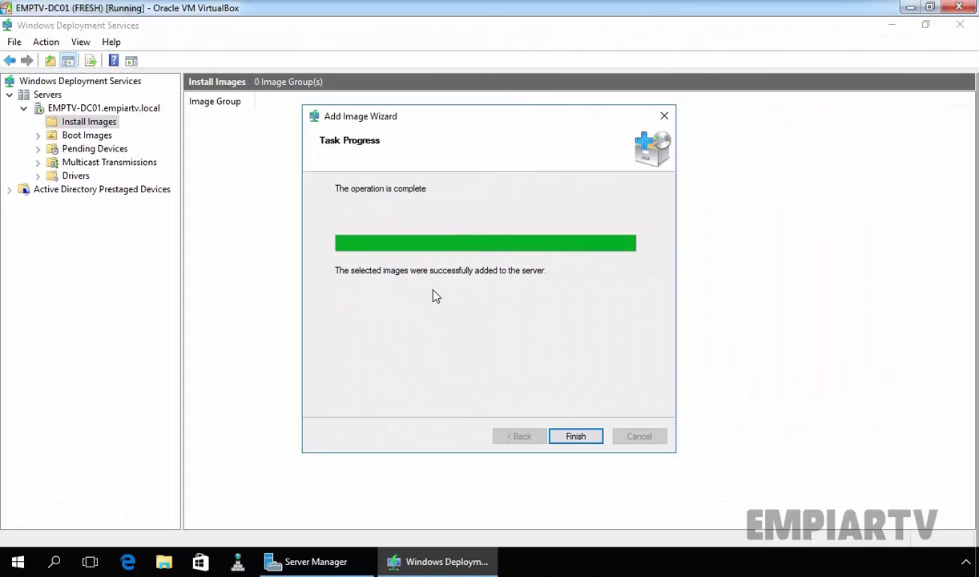
{"action": "mouse_move", "coordinate": [505, 285]}
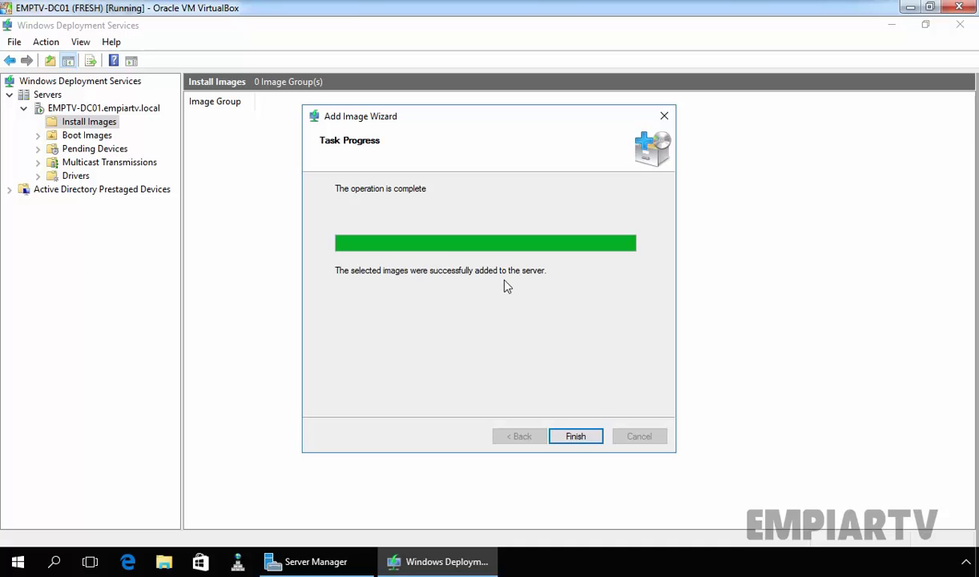
{"action": "left_click", "coordinate": [575, 435]}
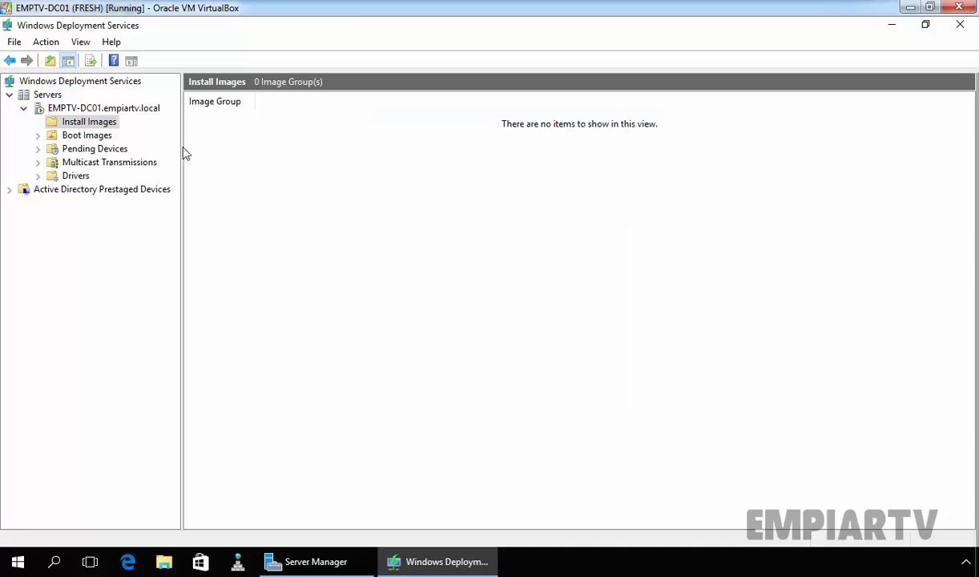
{"action": "left_click", "coordinate": [95, 135]}
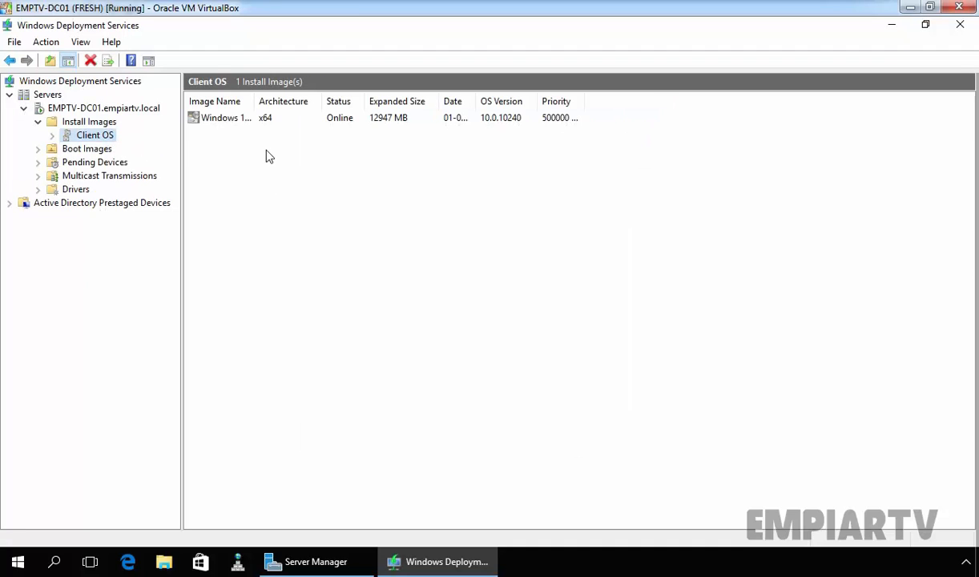